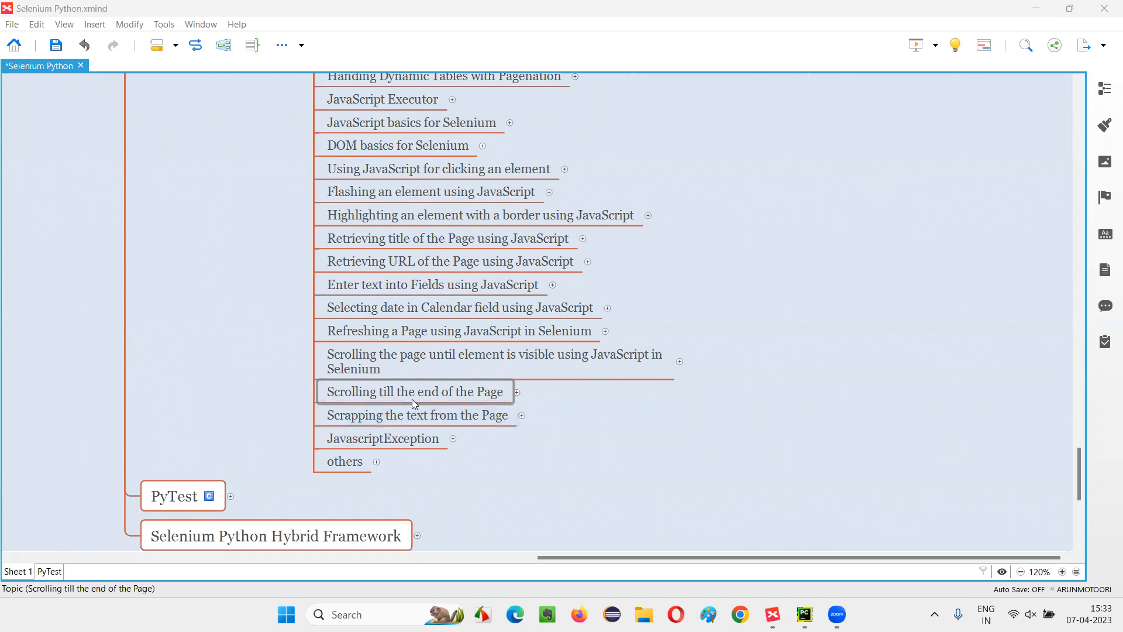
pyautogui.moveTo(493, 400)
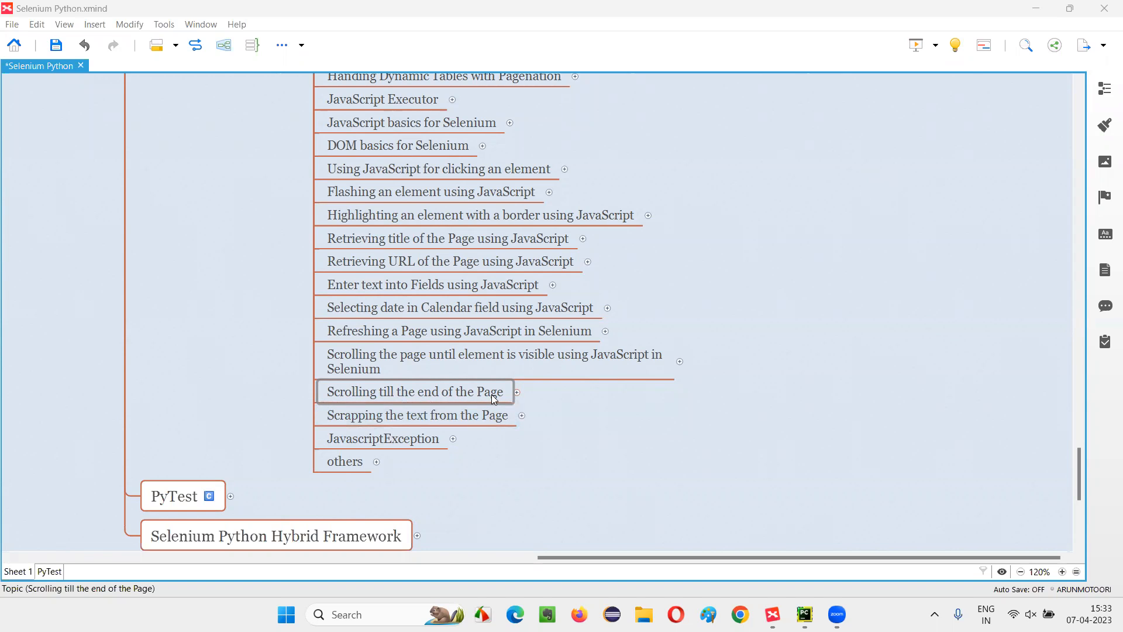
pyautogui.moveTo(513, 399)
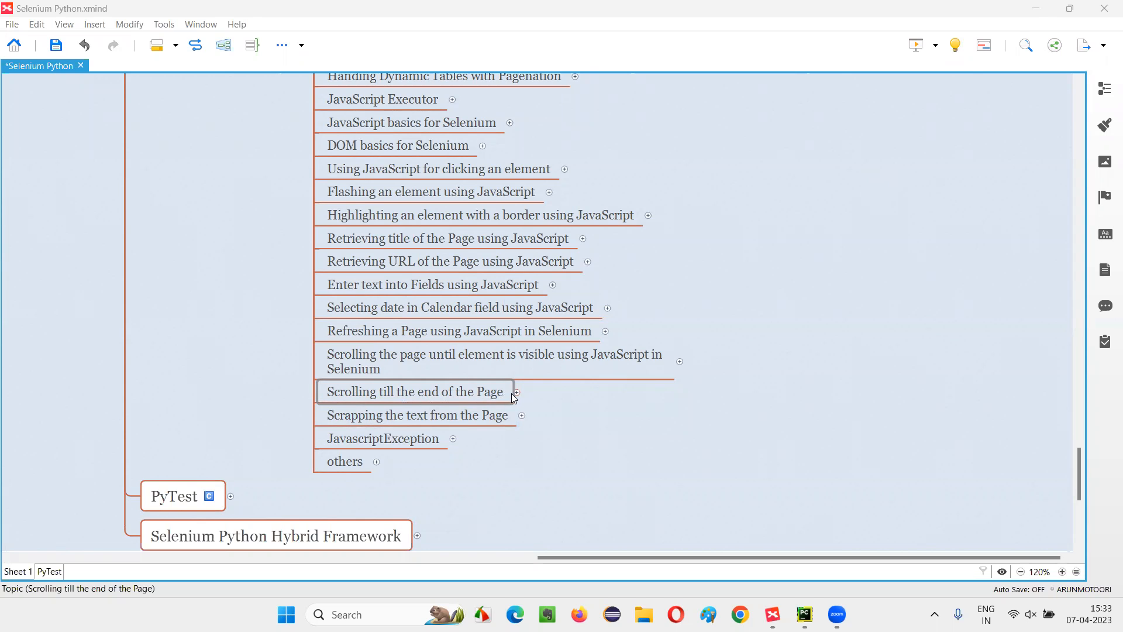
# Step: Expand the 'Scrolling till the end of the Page' topic and select its 'We need to run the JavaScript code' note
pyautogui.click(515, 392)
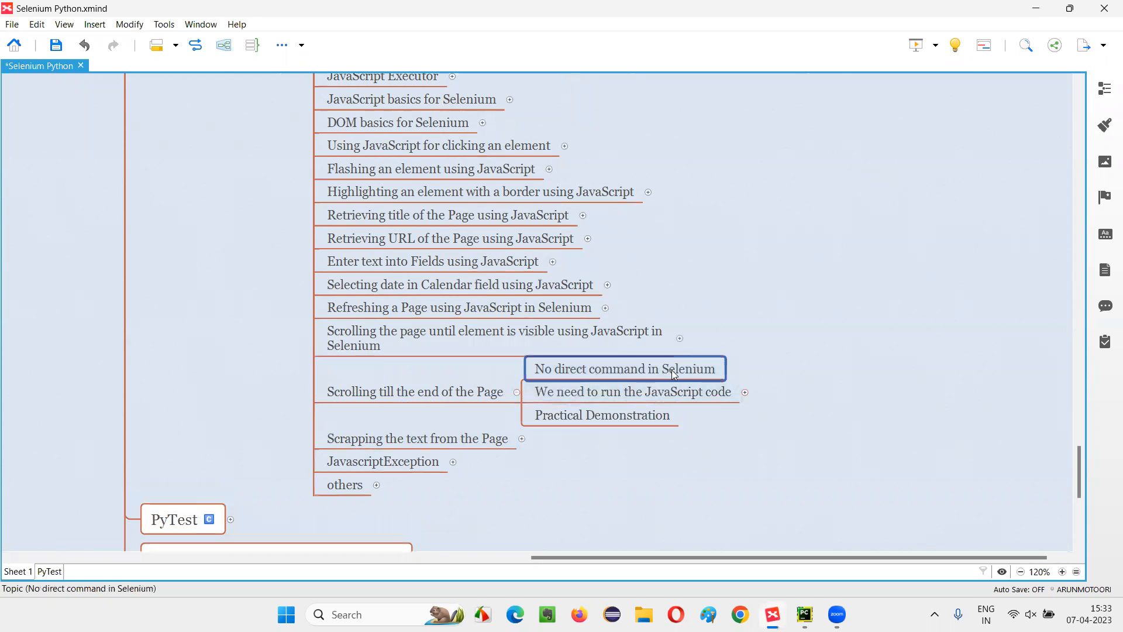
pyautogui.click(415, 392)
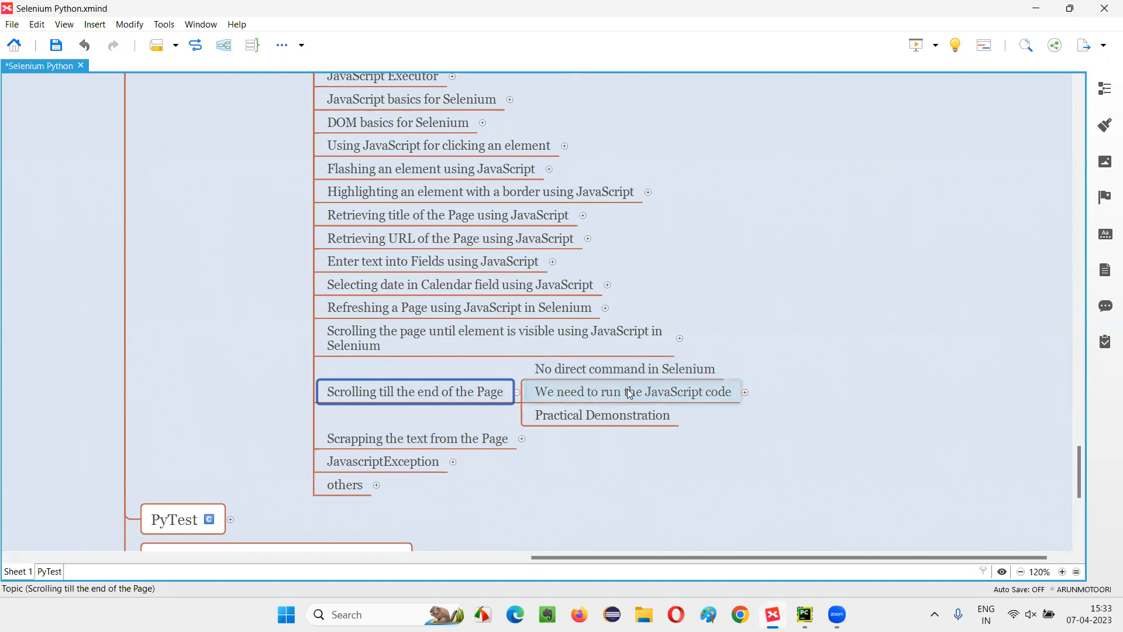
pyautogui.click(633, 391)
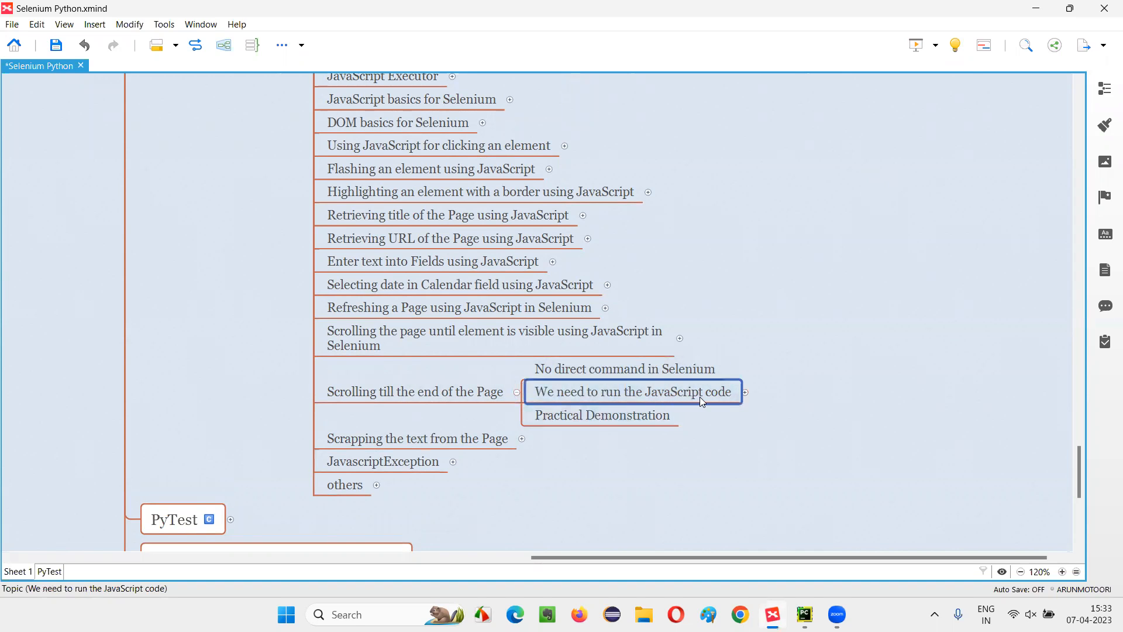
pyautogui.moveTo(710, 400)
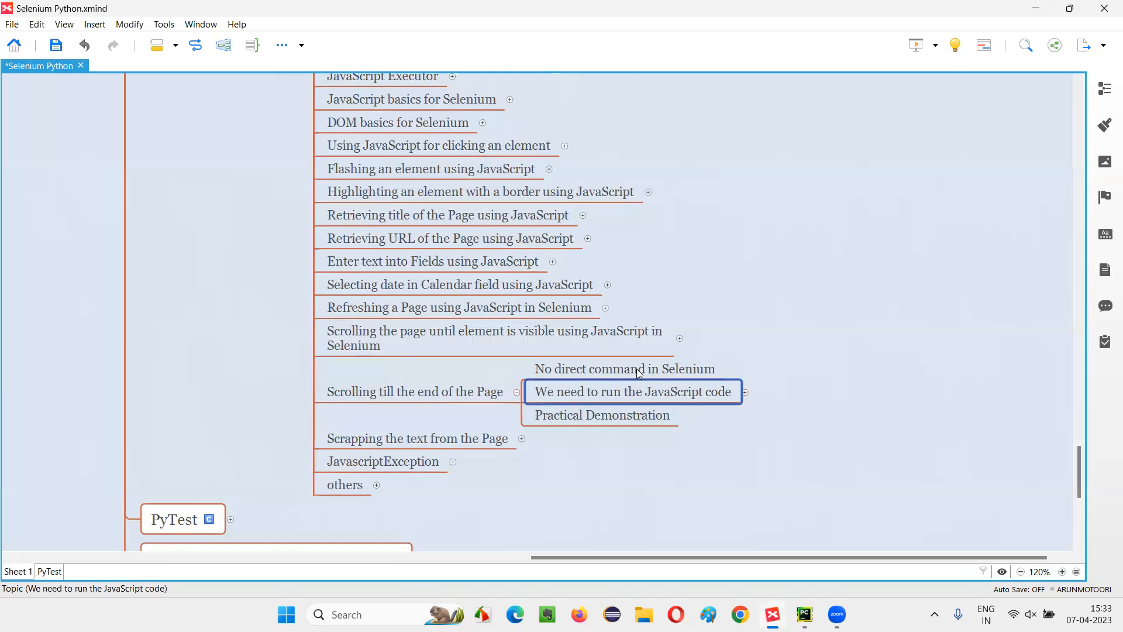
# Step: Walk through the topic's remaining notes, ending on 'Practical Demonstration'
pyautogui.click(415, 391)
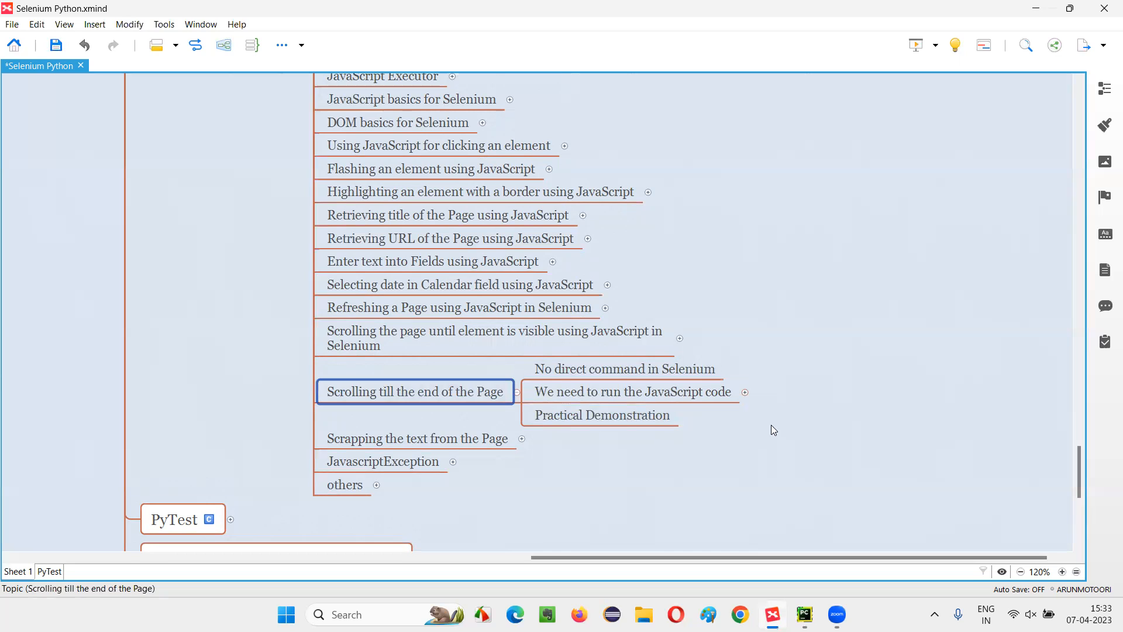
pyautogui.click(602, 415)
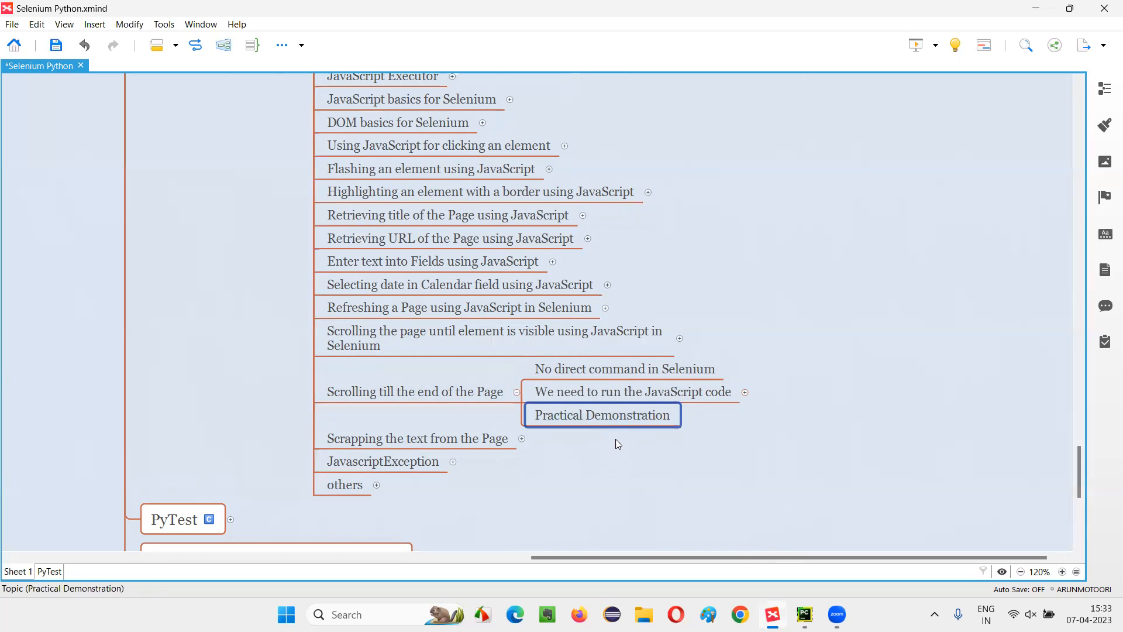
pyautogui.click(631, 392)
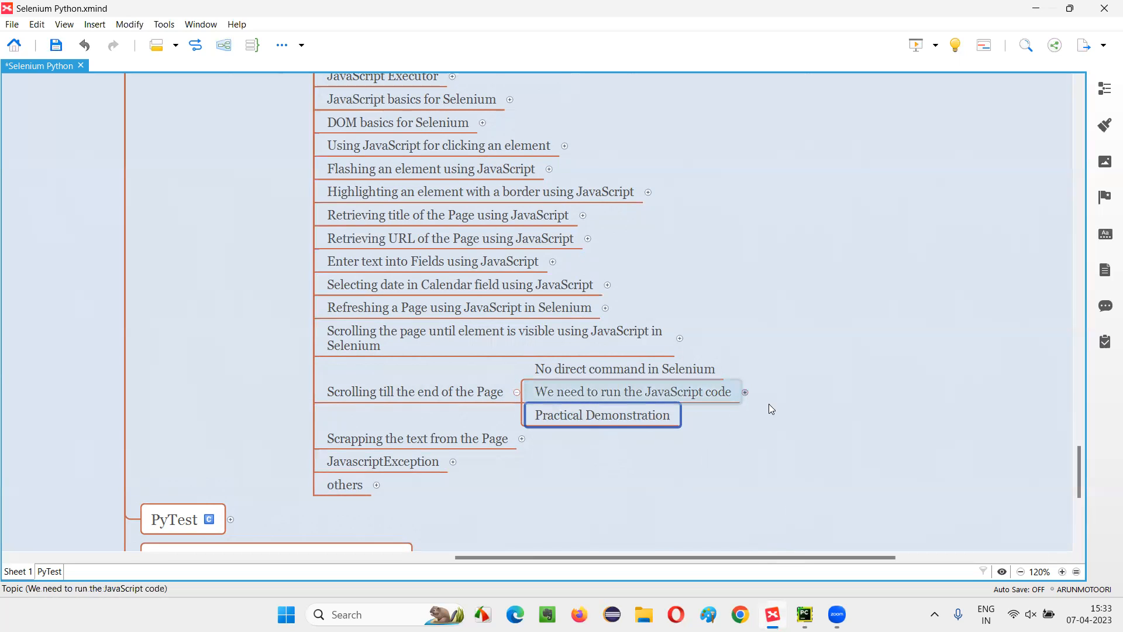
# Step: Expand 'We need to run the JavaScript code' to show window.scrollTo(0,document.documentElement.scrollHeight)
pyautogui.click(746, 392)
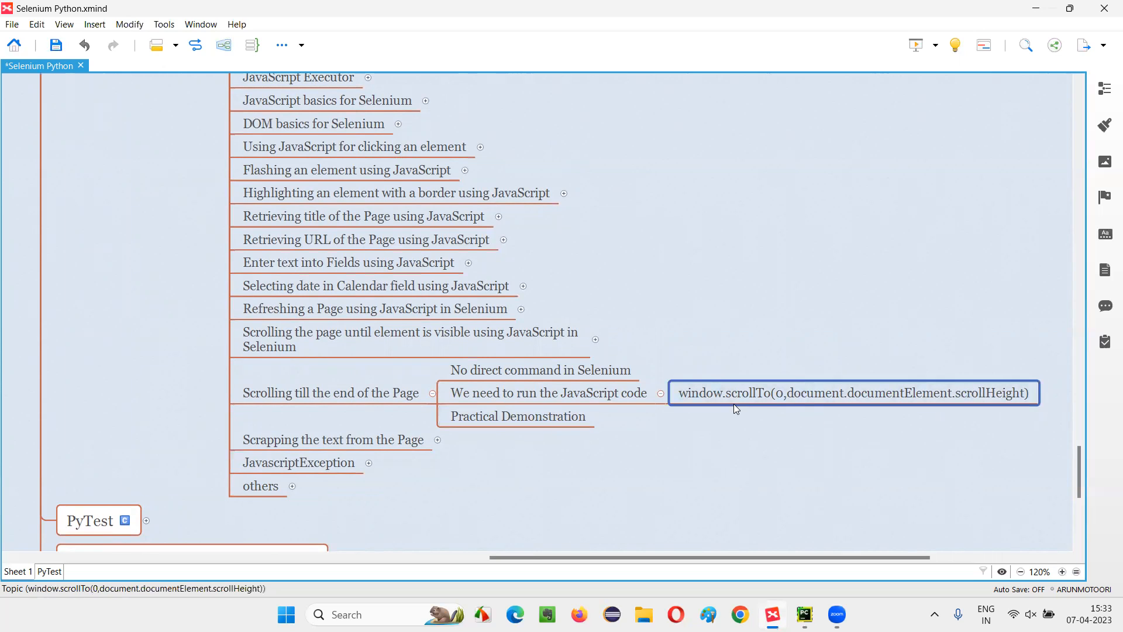
pyautogui.moveTo(587, 453)
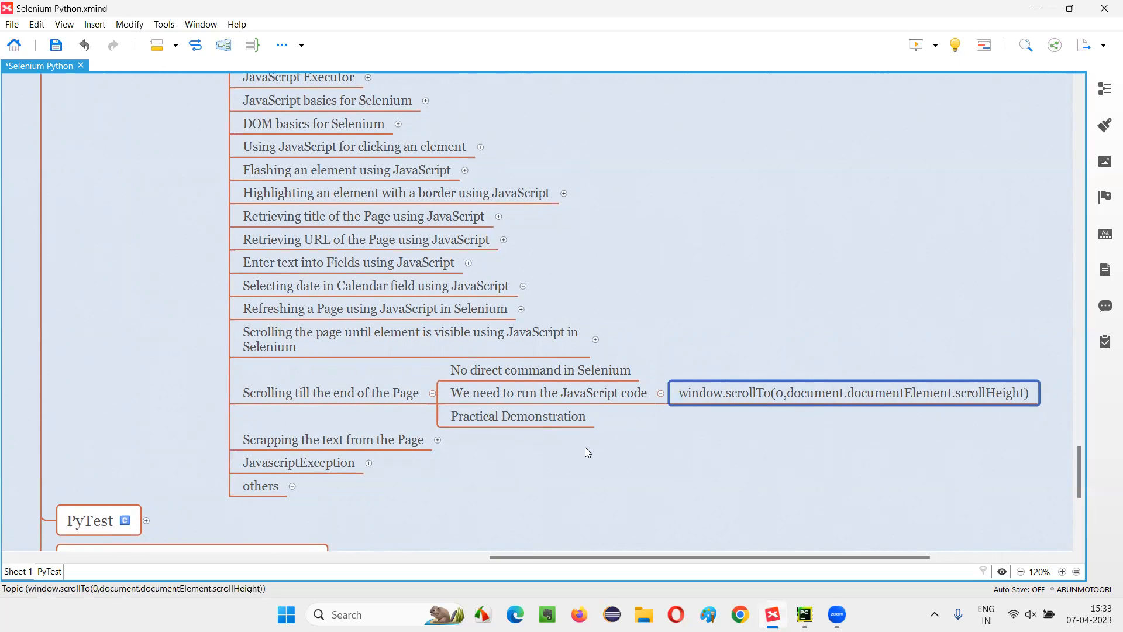
pyautogui.click(804, 614)
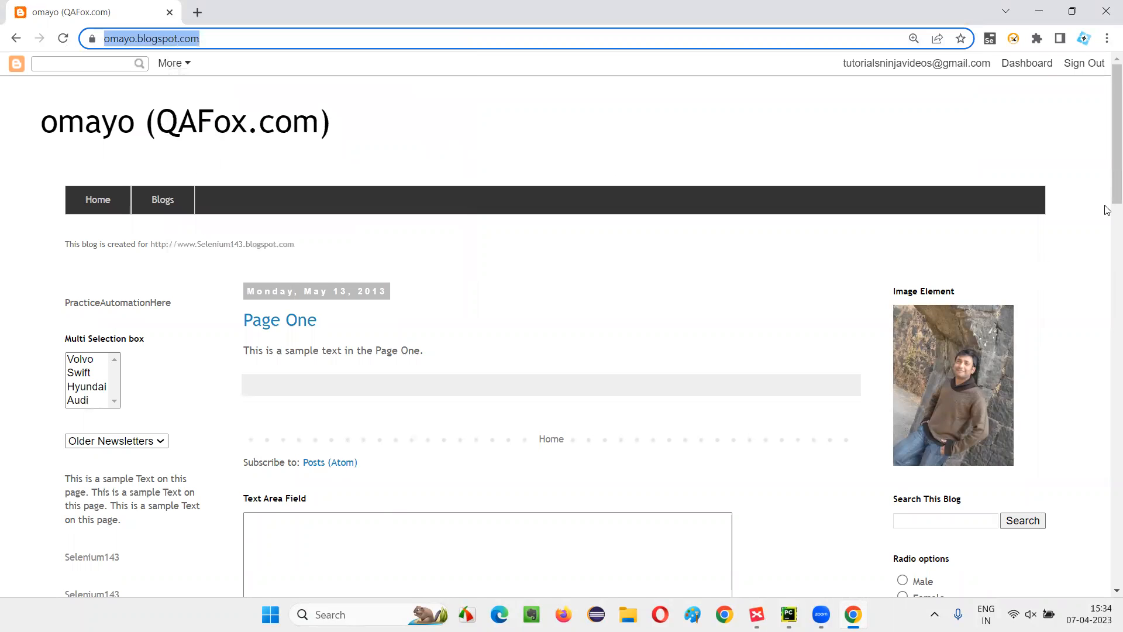
# Step: Scroll down the omayo.blogspot.com practice page in Chrome to look it over
pyautogui.scroll(-3)
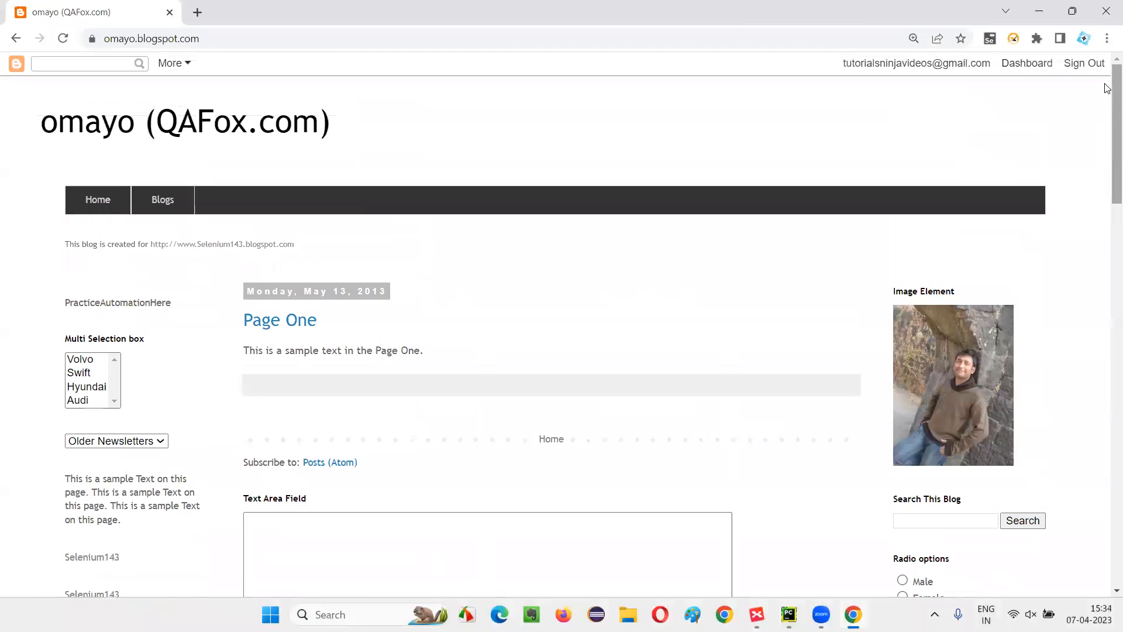
pyautogui.scroll(-3)
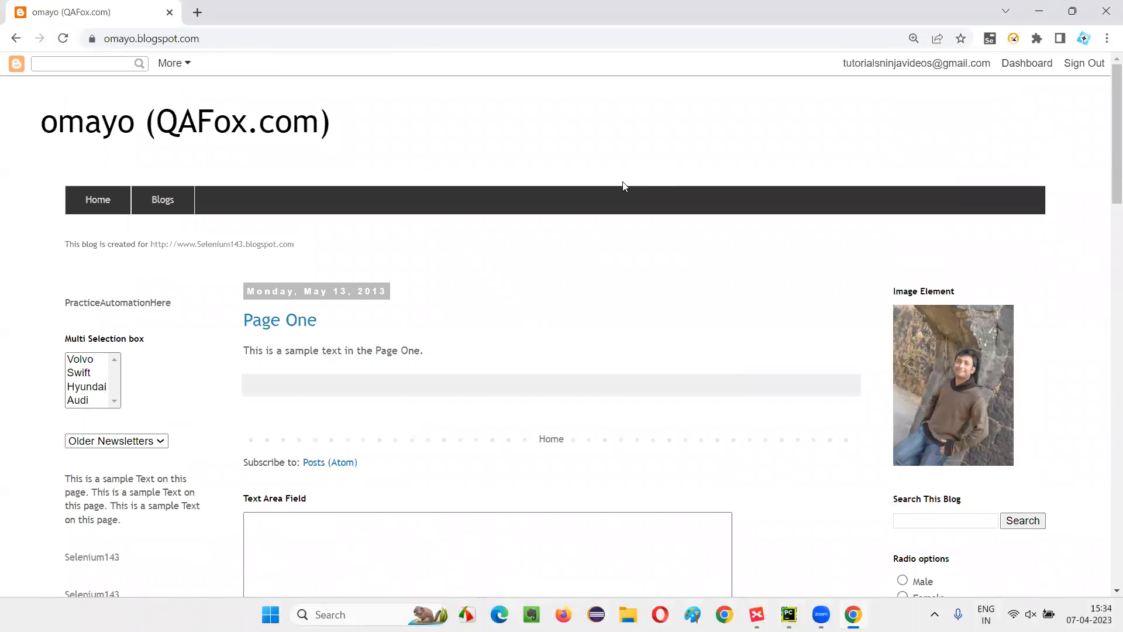
pyautogui.moveTo(640, 163)
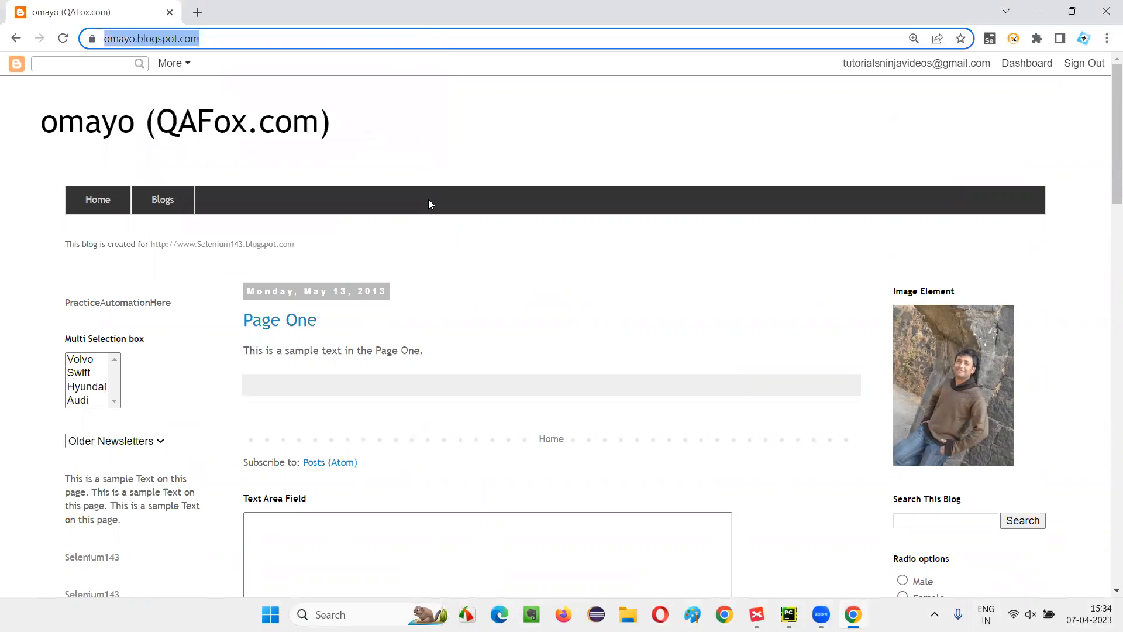
pyautogui.click(786, 614)
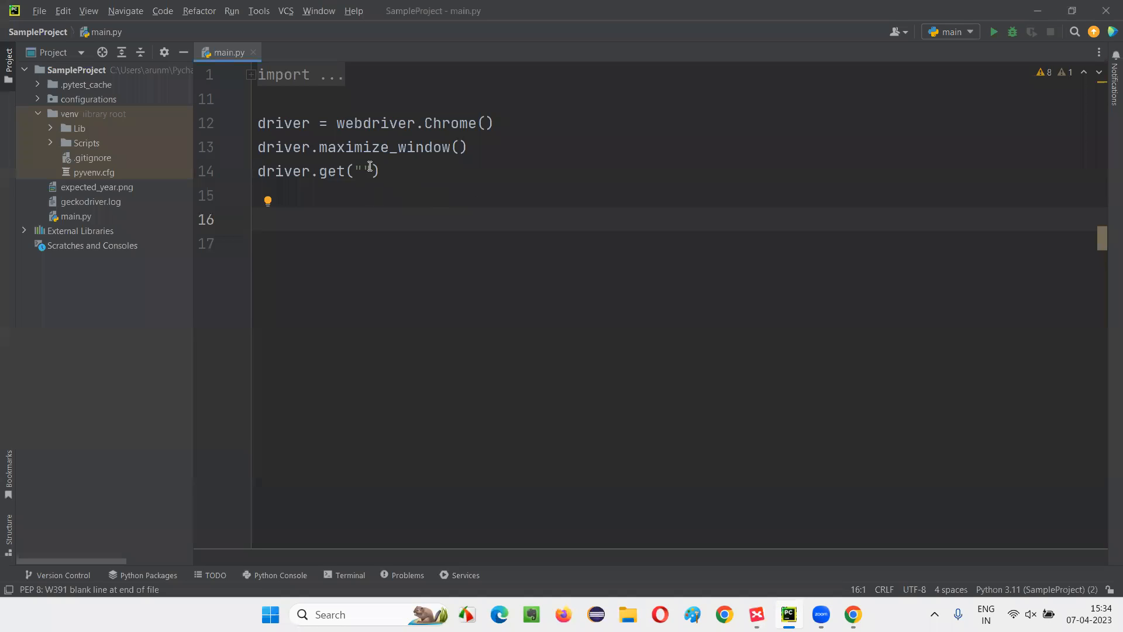
pyautogui.write('https://omayo.blogspot.com/')
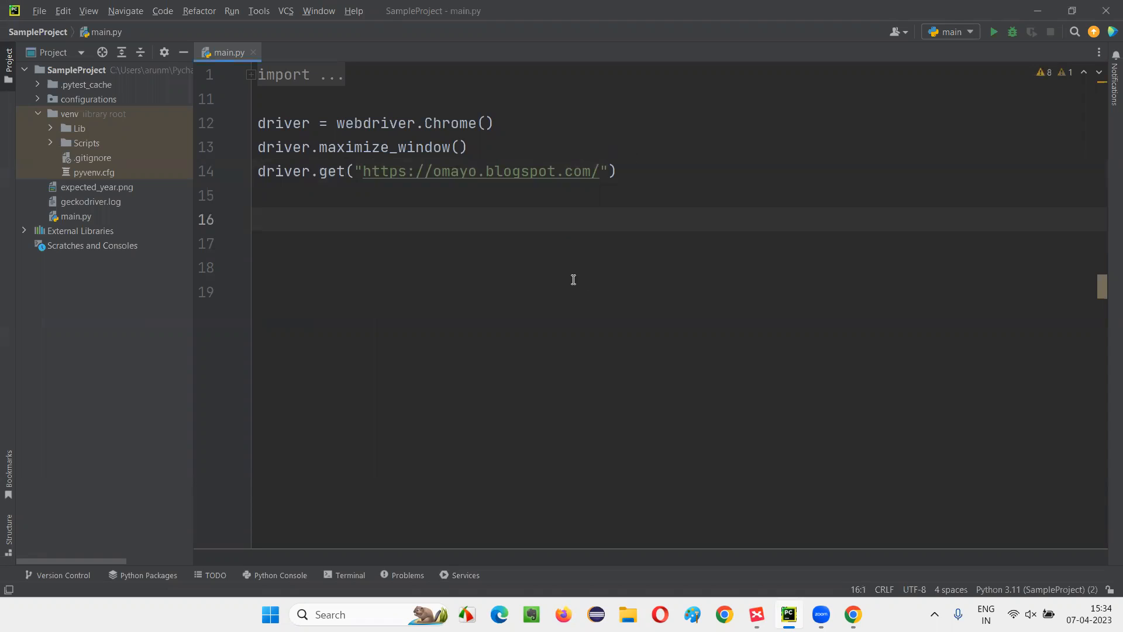
pyautogui.moveTo(569, 271)
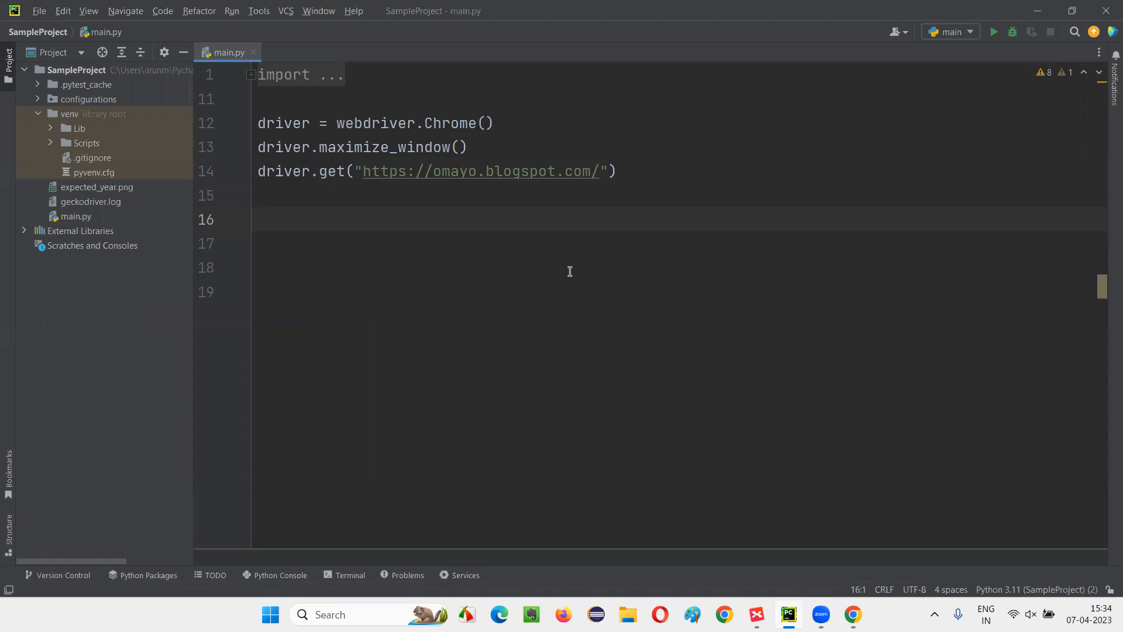
# Step: Add a driver.execute_script("window.scrollTo()") call on line 16
pyautogui.write('driver')
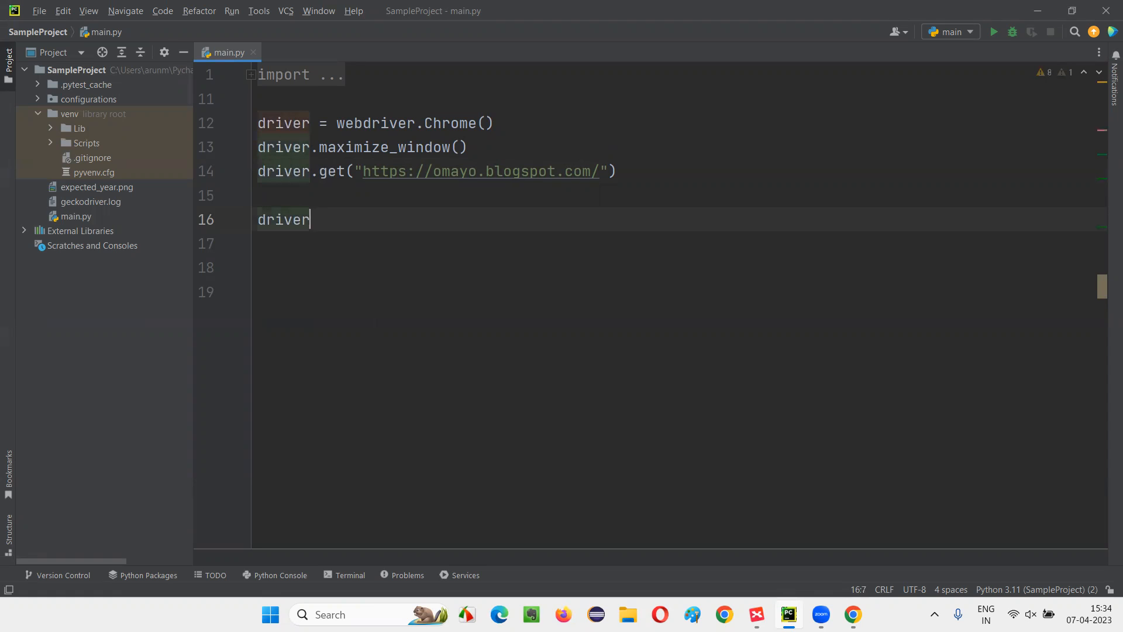
pyautogui.write('.execute_script(')
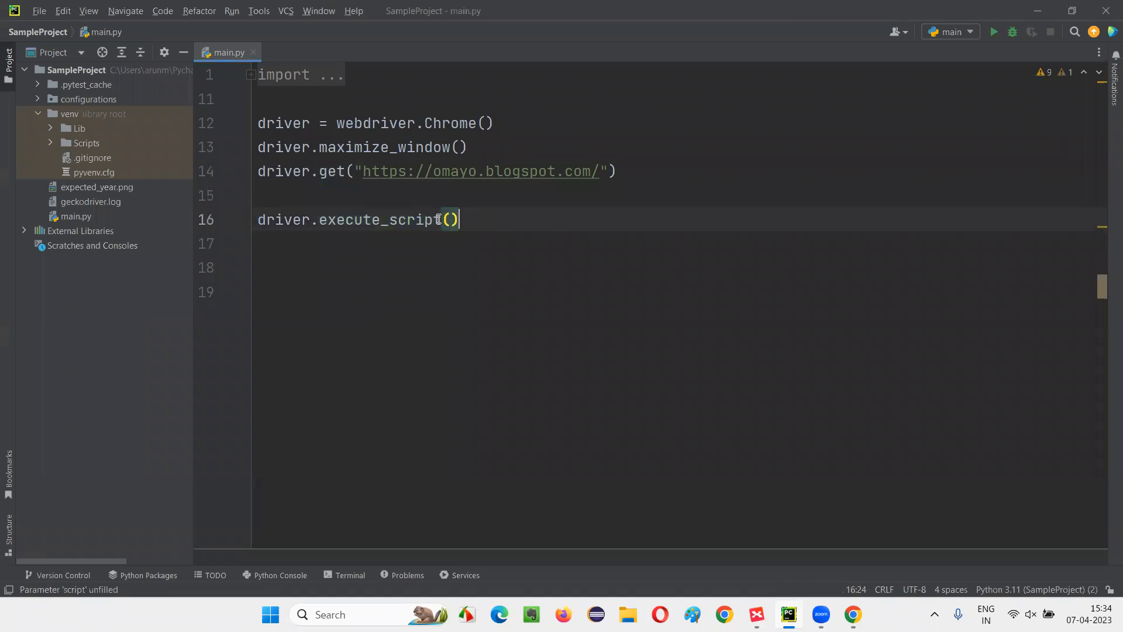
pyautogui.write('""')
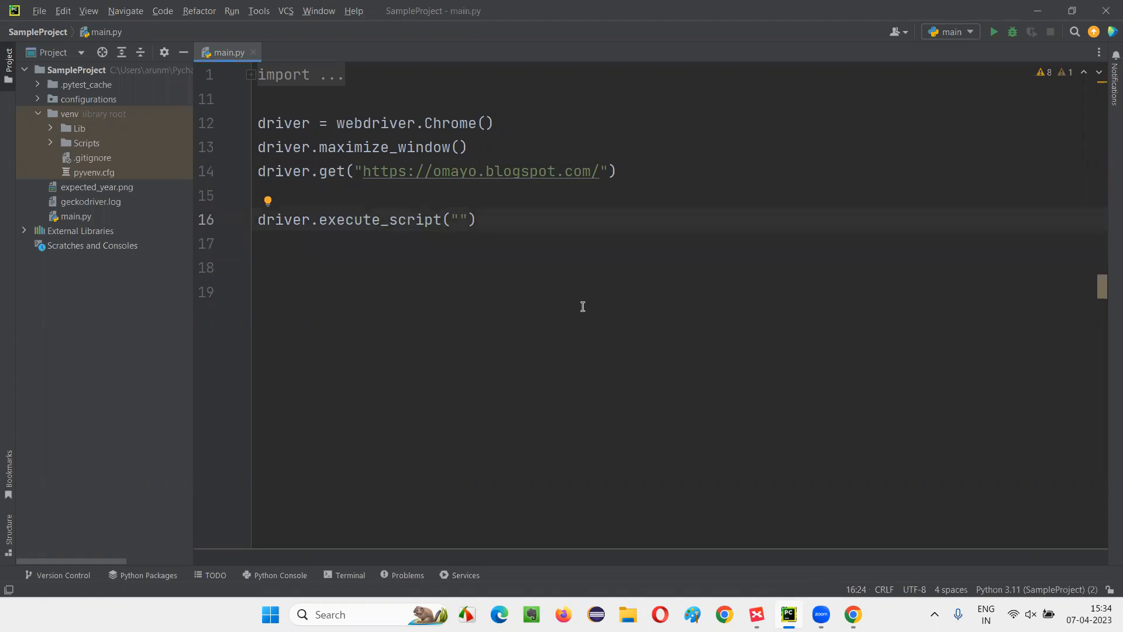
pyautogui.moveTo(606, 288)
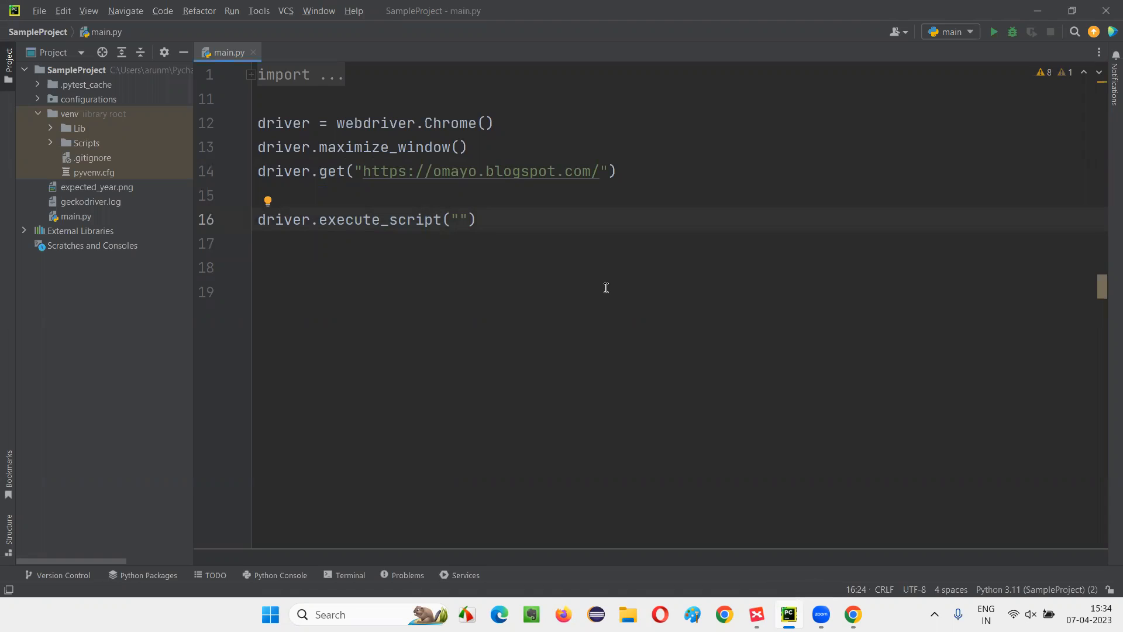
pyautogui.moveTo(608, 286)
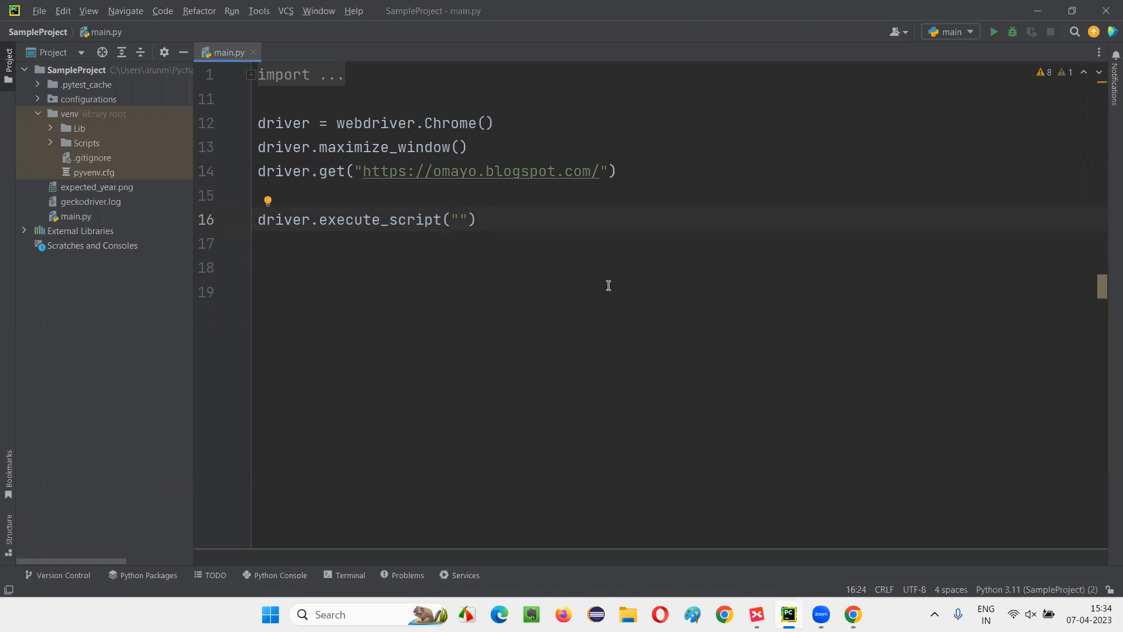
pyautogui.write('wind')
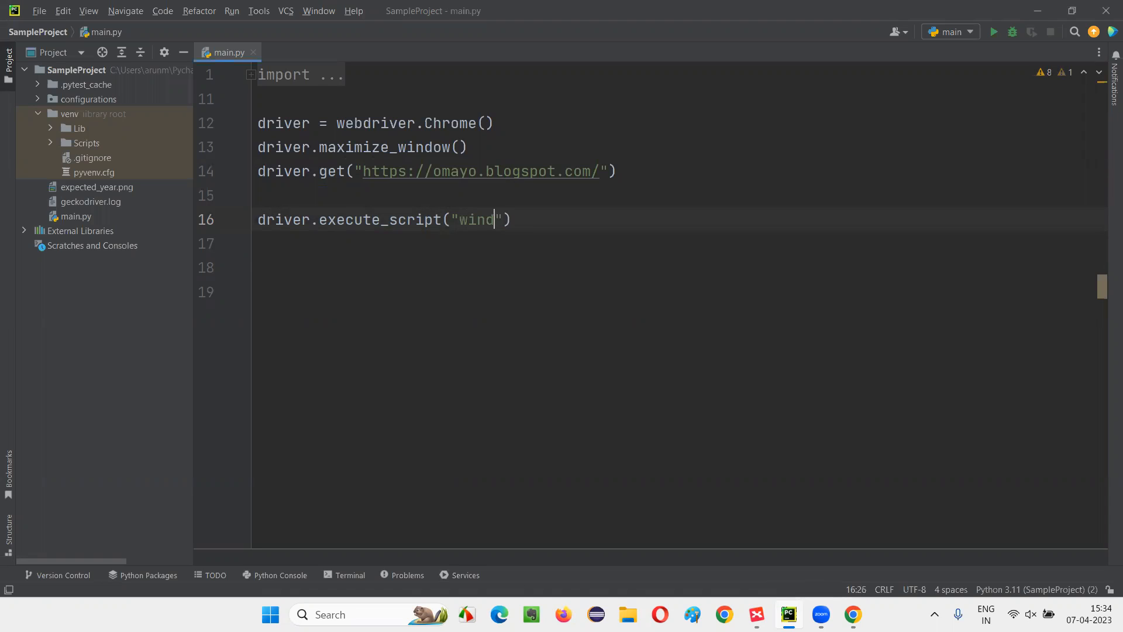
pyautogui.write('ow.')
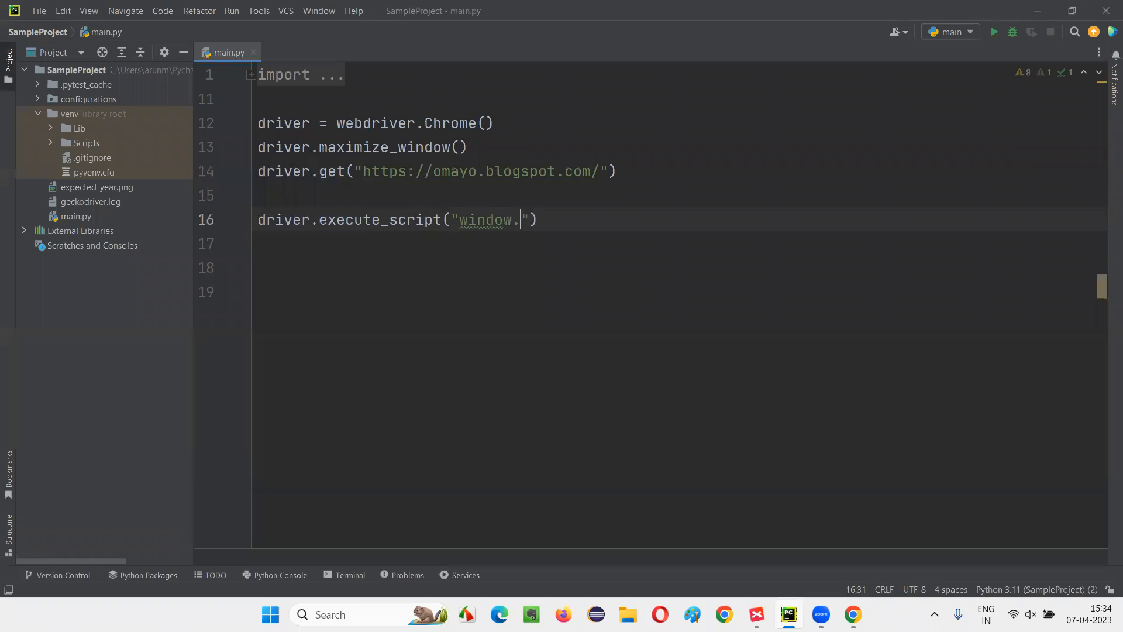
pyautogui.write('scrollTo')
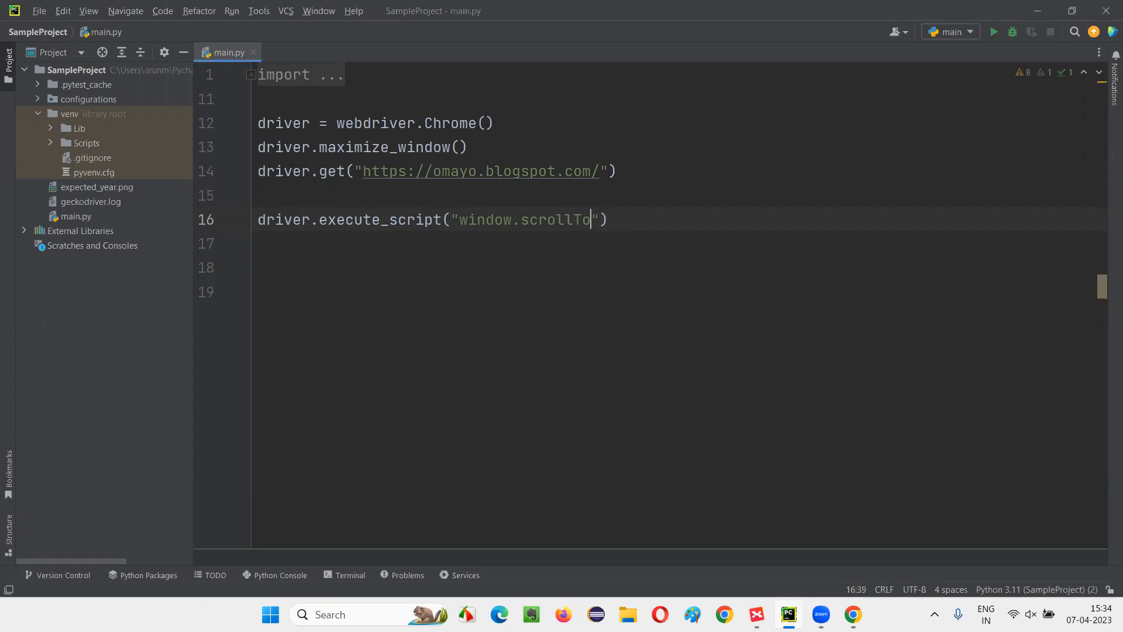
pyautogui.write('()')
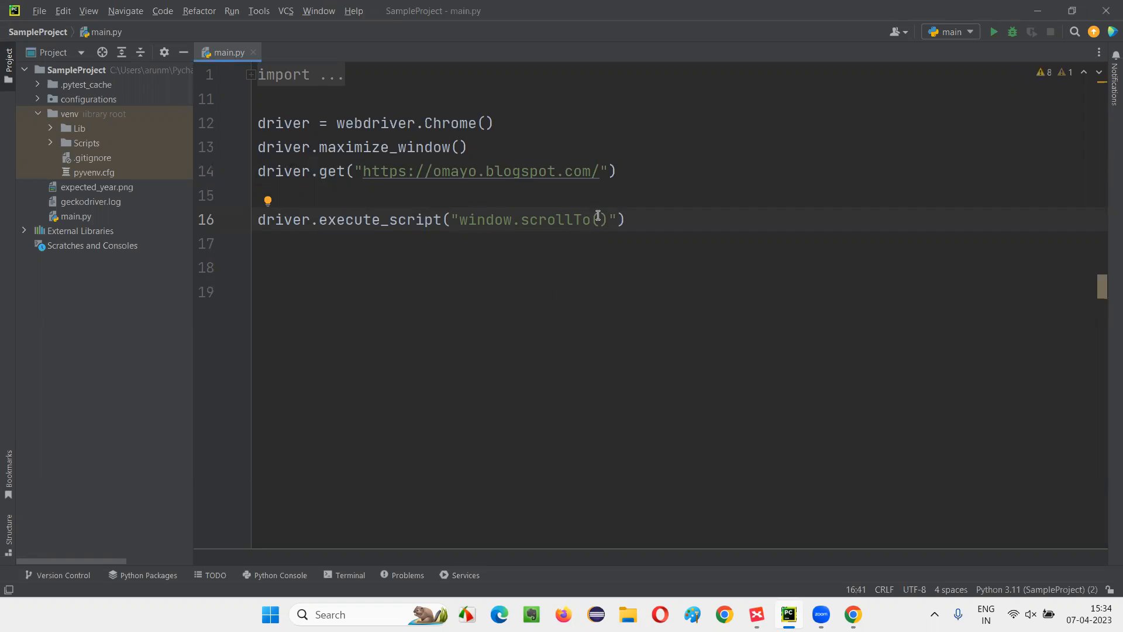
# Step: Fill the scrollTo arguments as (0,) leaving the vertical target unfinished, then view the omayo page
pyautogui.doubleClick(555, 219)
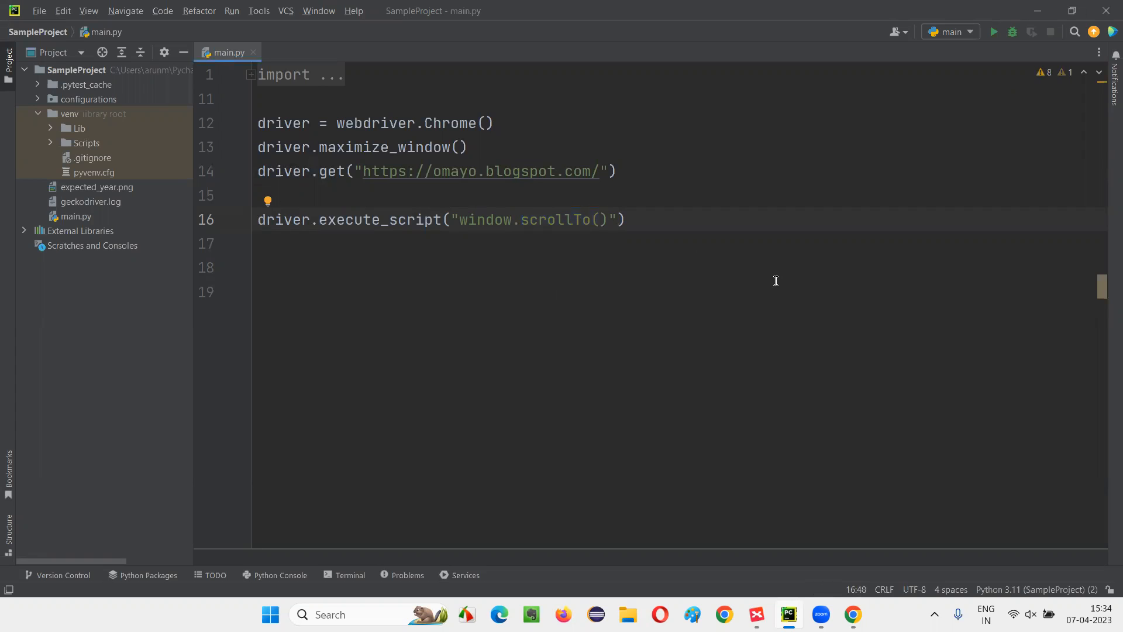
pyautogui.write('0,')
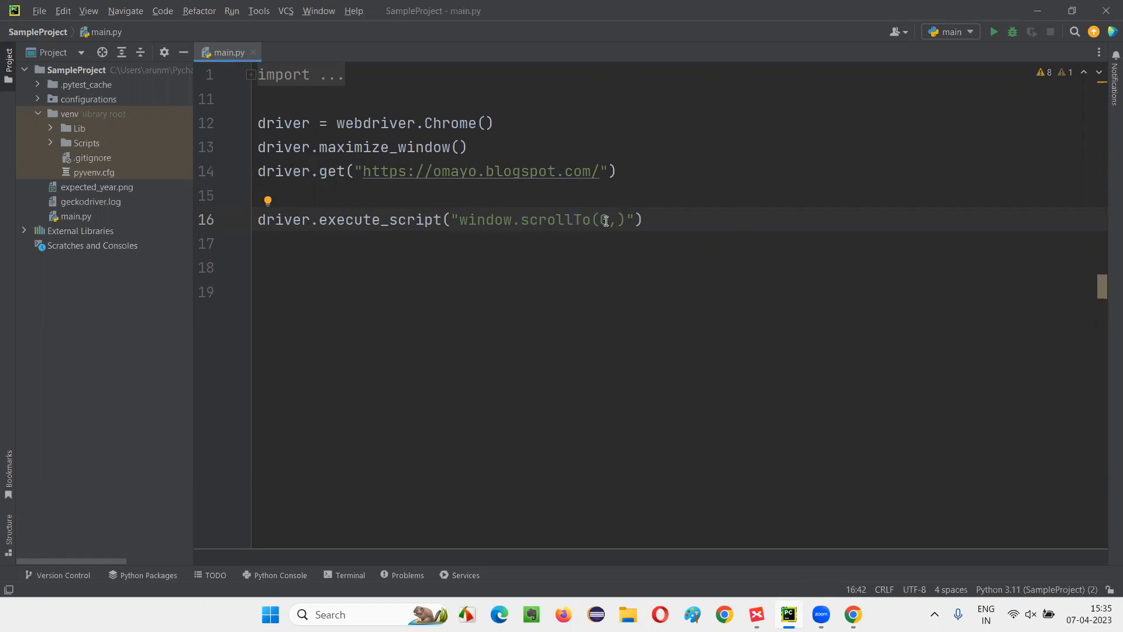
pyautogui.write('0')
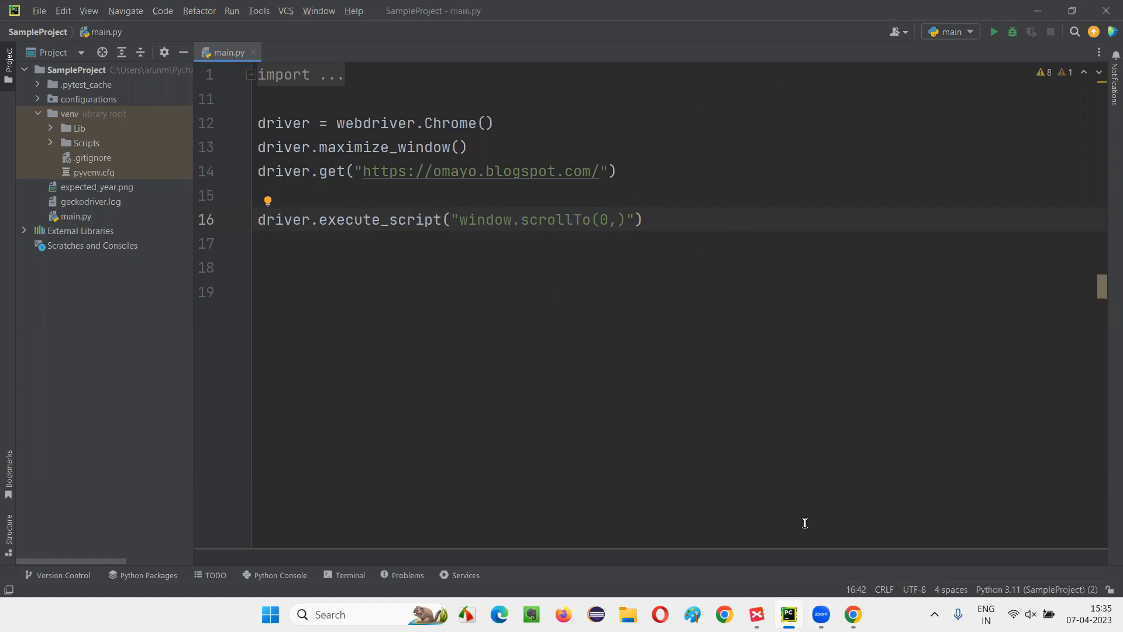
pyautogui.moveTo(616, 218)
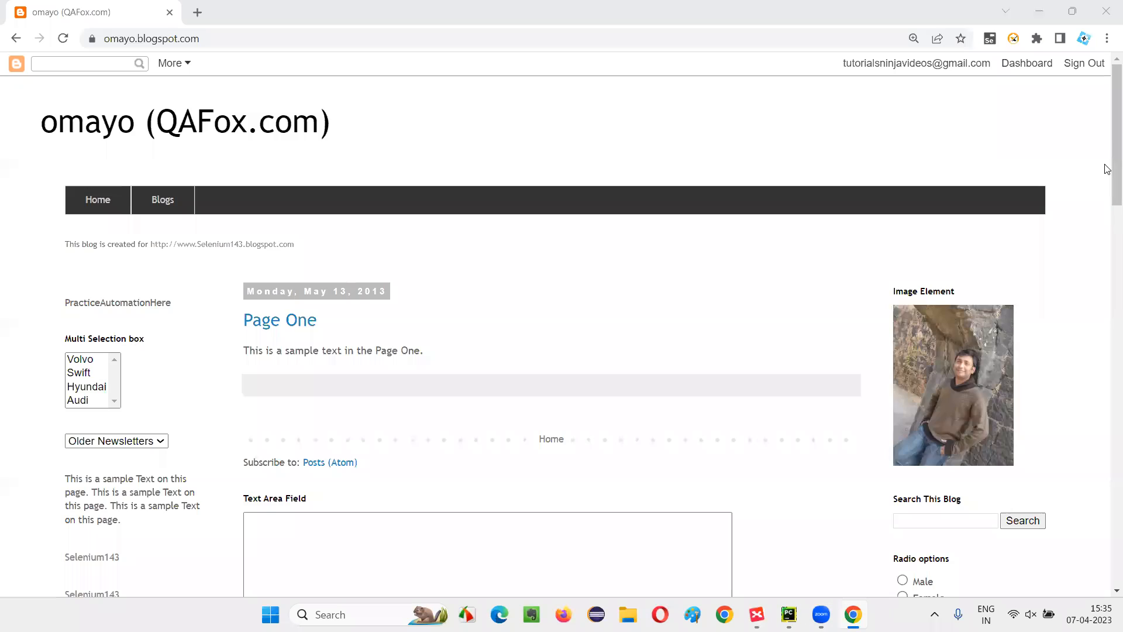
pyautogui.scroll(-3)
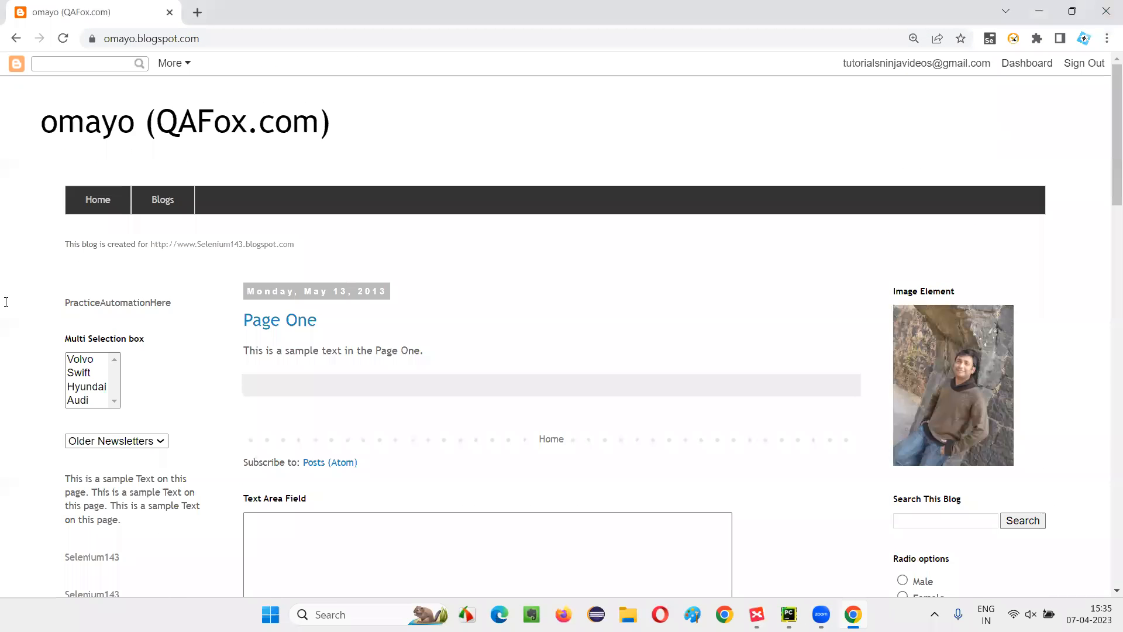
pyautogui.moveTo(442, 149)
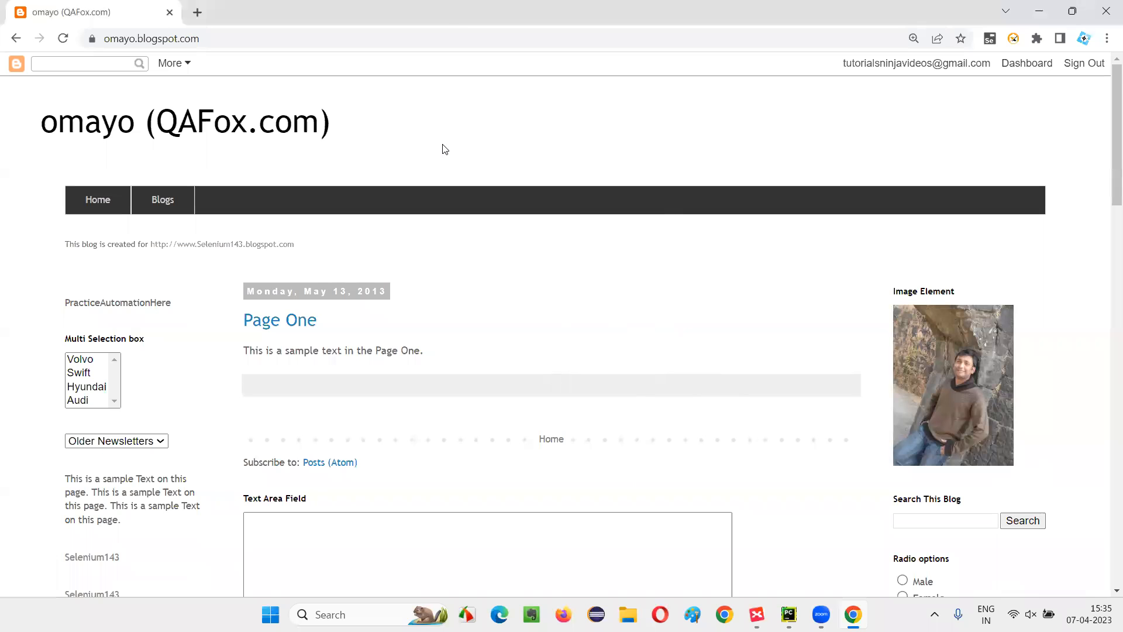
# Step: Inspect the omayo page in Chrome DevTools with a cleared JavaScript console
pyautogui.rightClick(456, 135)
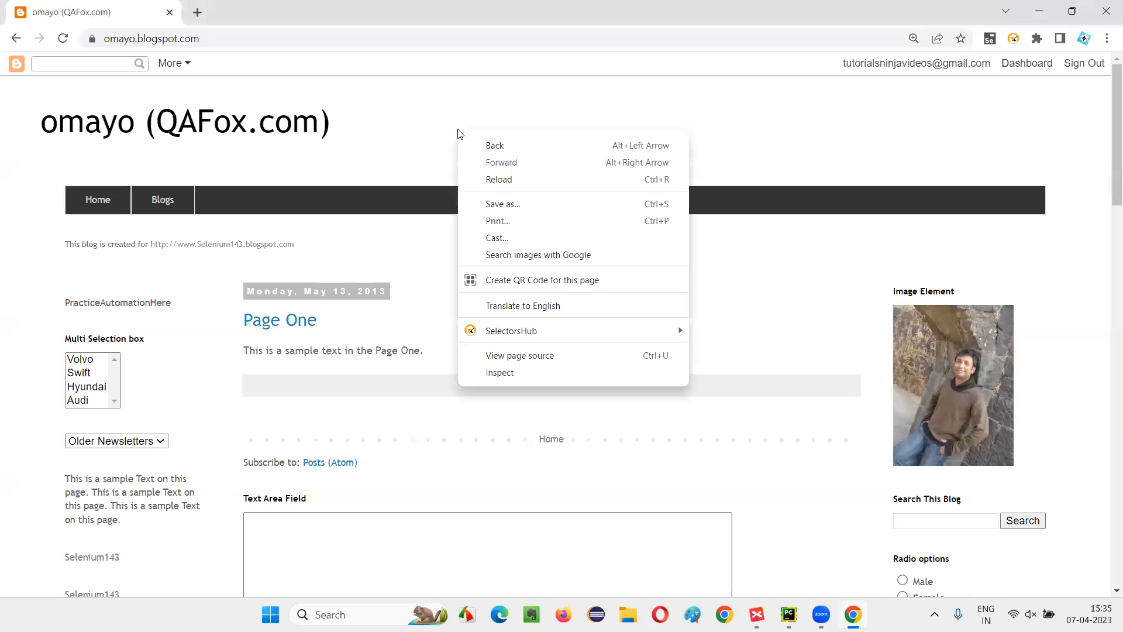
pyautogui.click(507, 379)
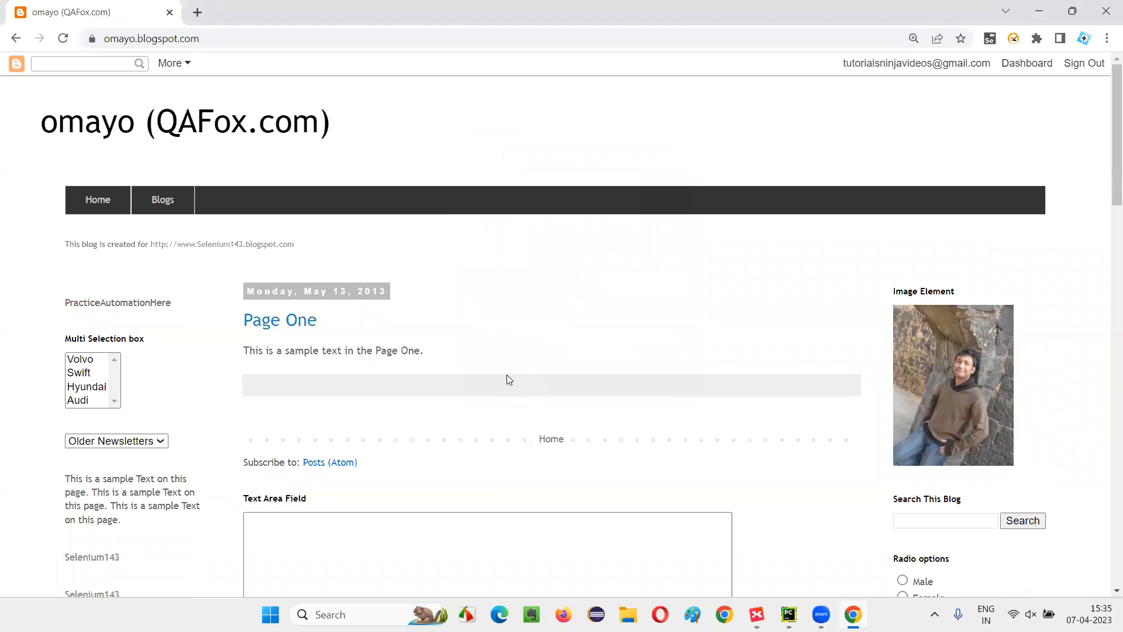
pyautogui.press('F12')
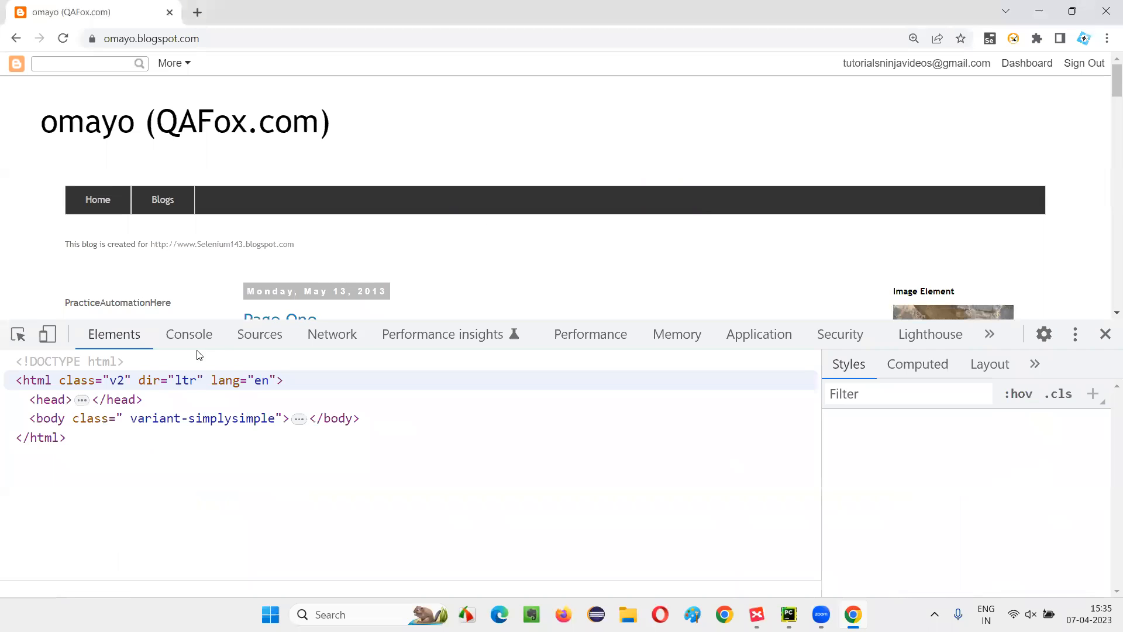
pyautogui.click(190, 333)
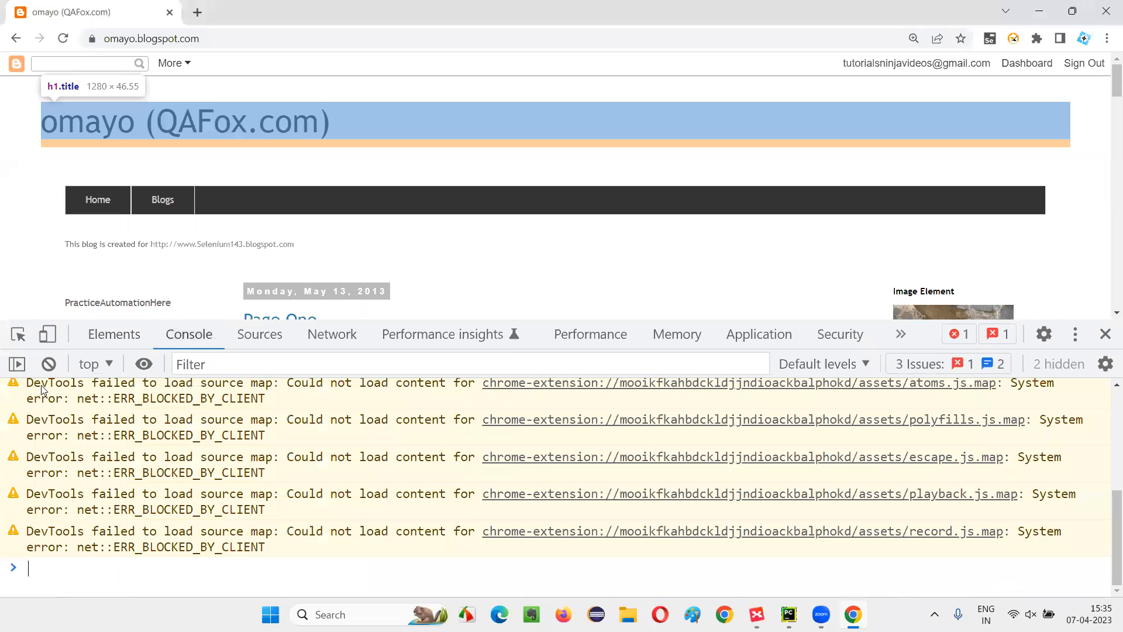
pyautogui.click(48, 364)
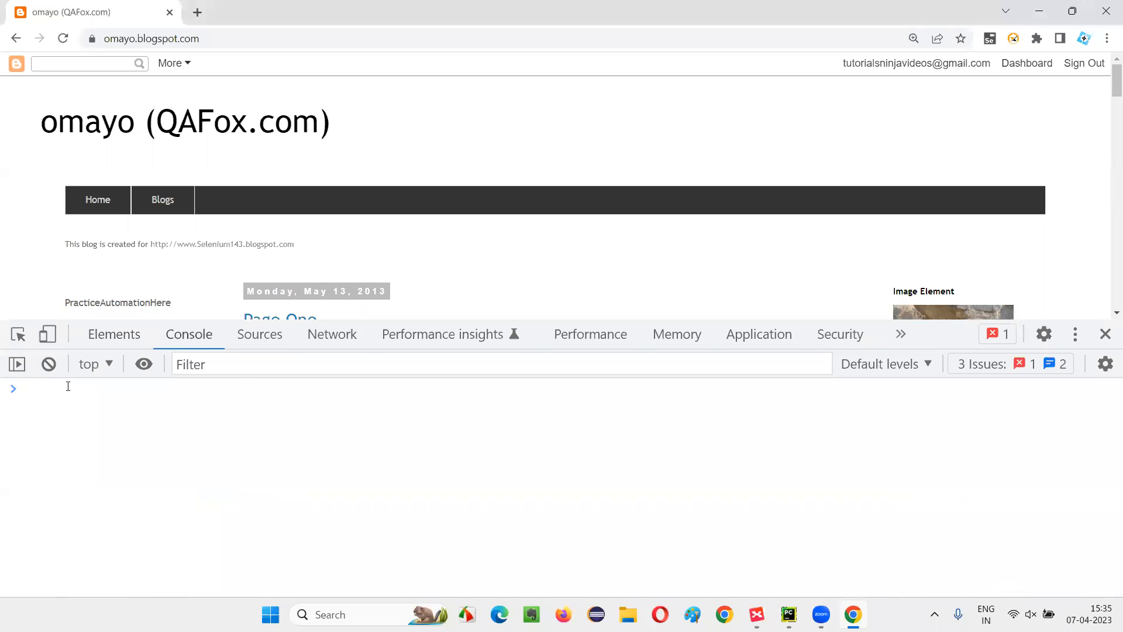
# Step: Evaluate document.documentElement.scrollHeight in the console, confirming it returns 2500
pyautogui.write('document.documentElement')
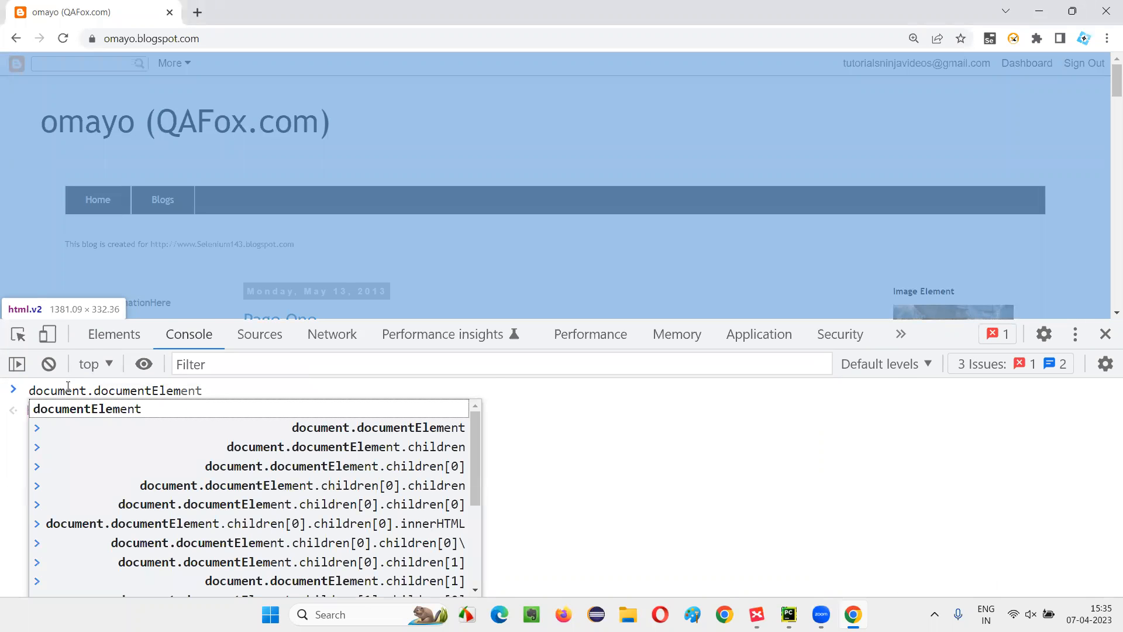
pyautogui.write('.accessKey')
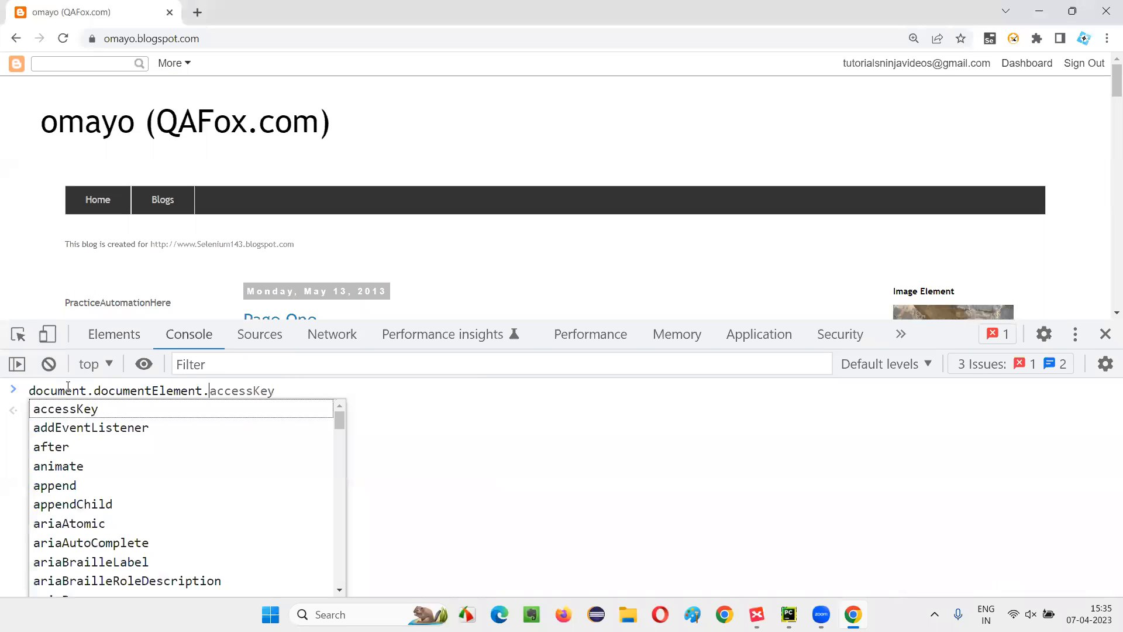
pyautogui.write('scrollHeight')
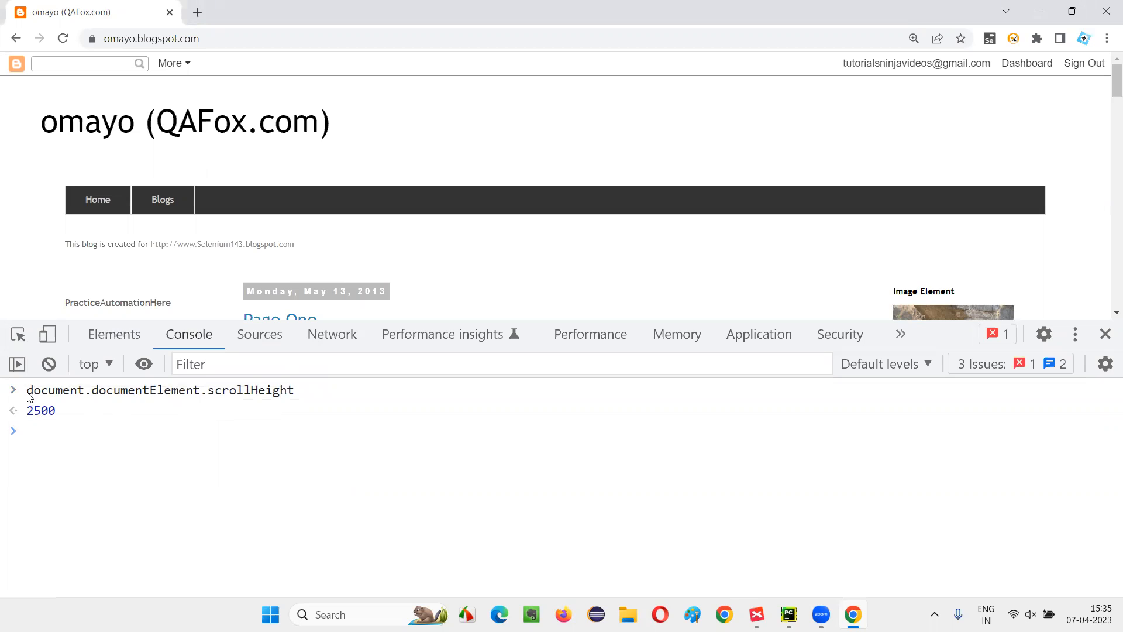
pyautogui.rightClick(160, 389)
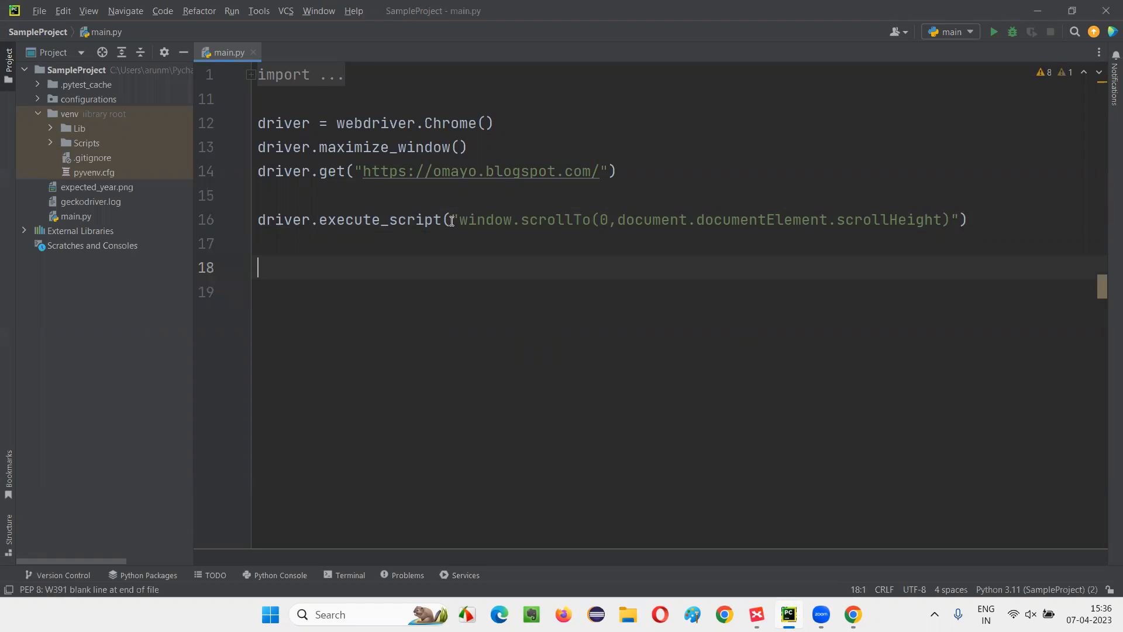
# Step: Complete scrollTo with document.documentElement.scrollHeight and add time.sleep(5) after it
pyautogui.moveTo(453, 220); pyautogui.dragTo(967, 220)
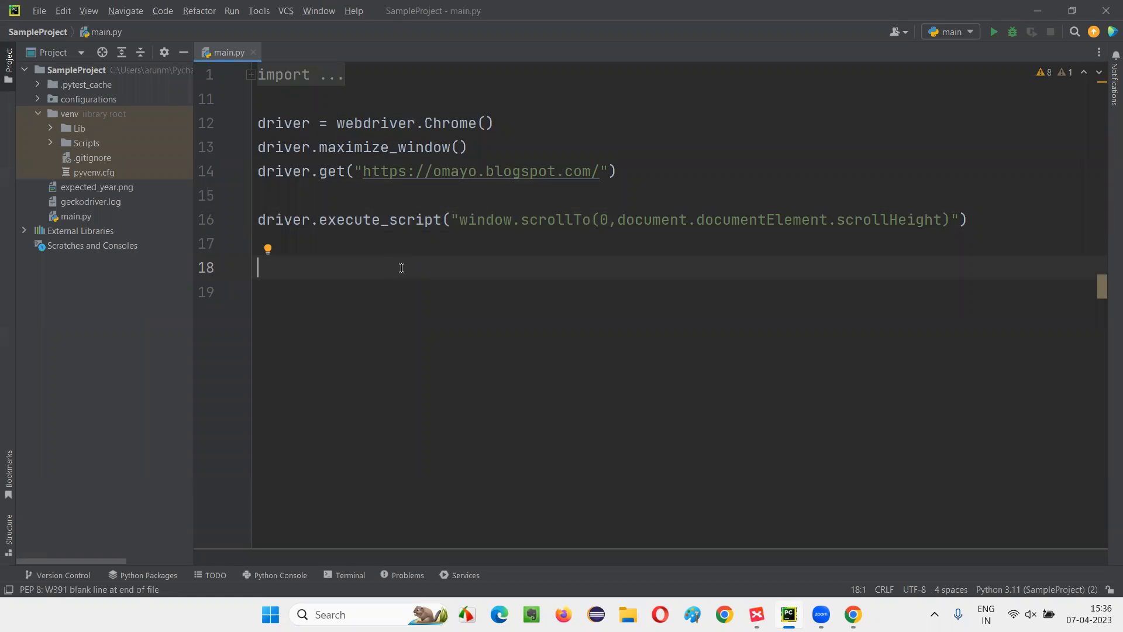
pyautogui.moveTo(397, 261)
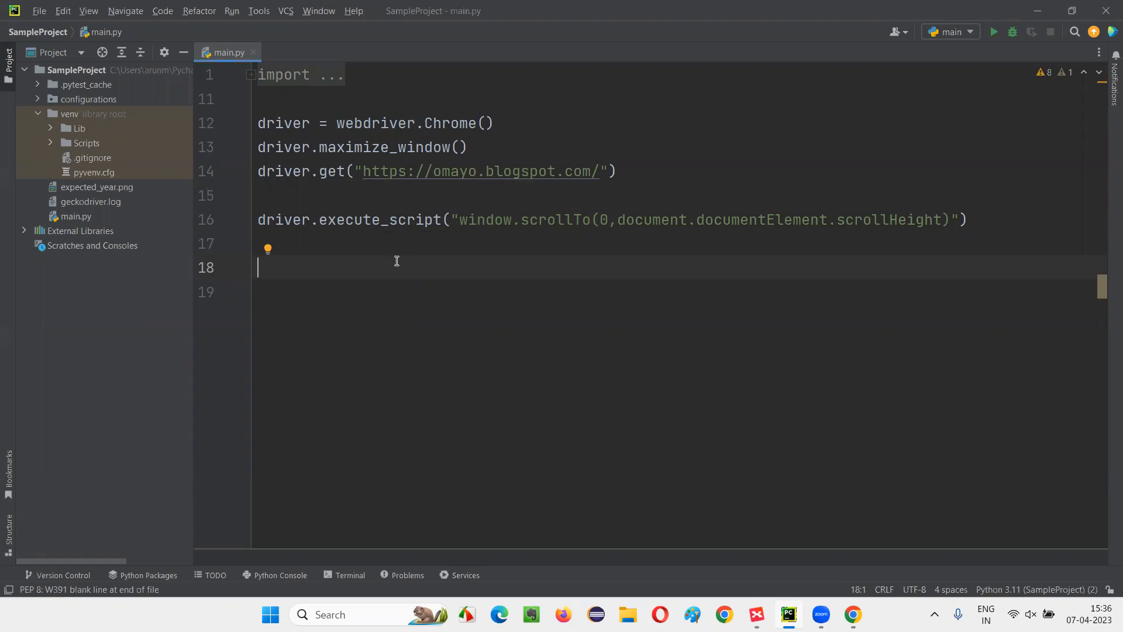
pyautogui.write('time')
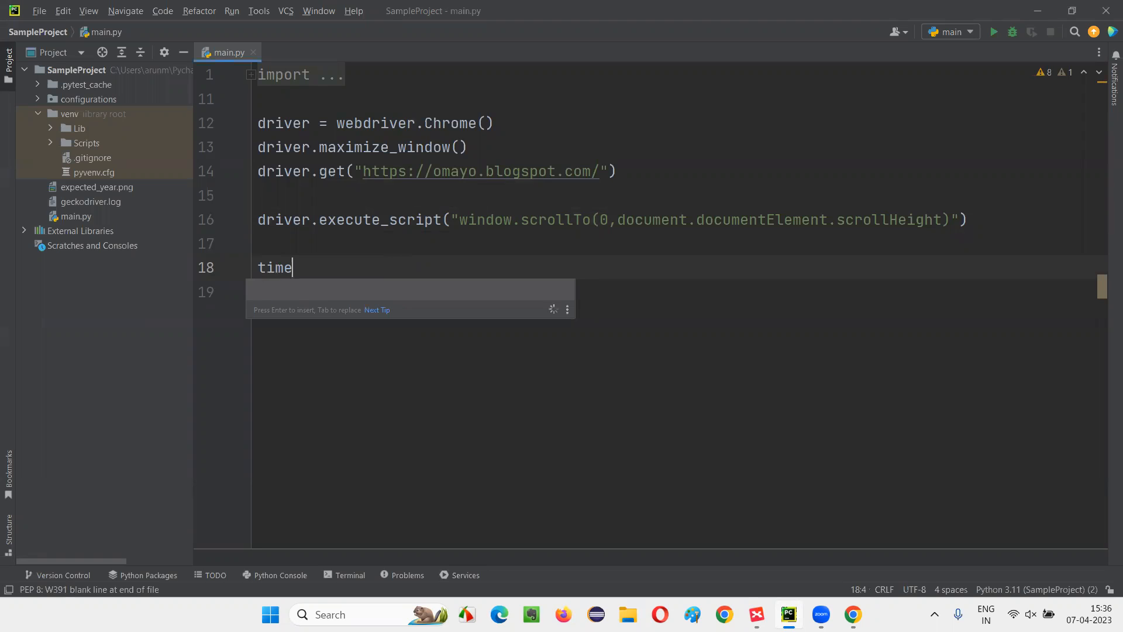
pyautogui.write('.sleep(')
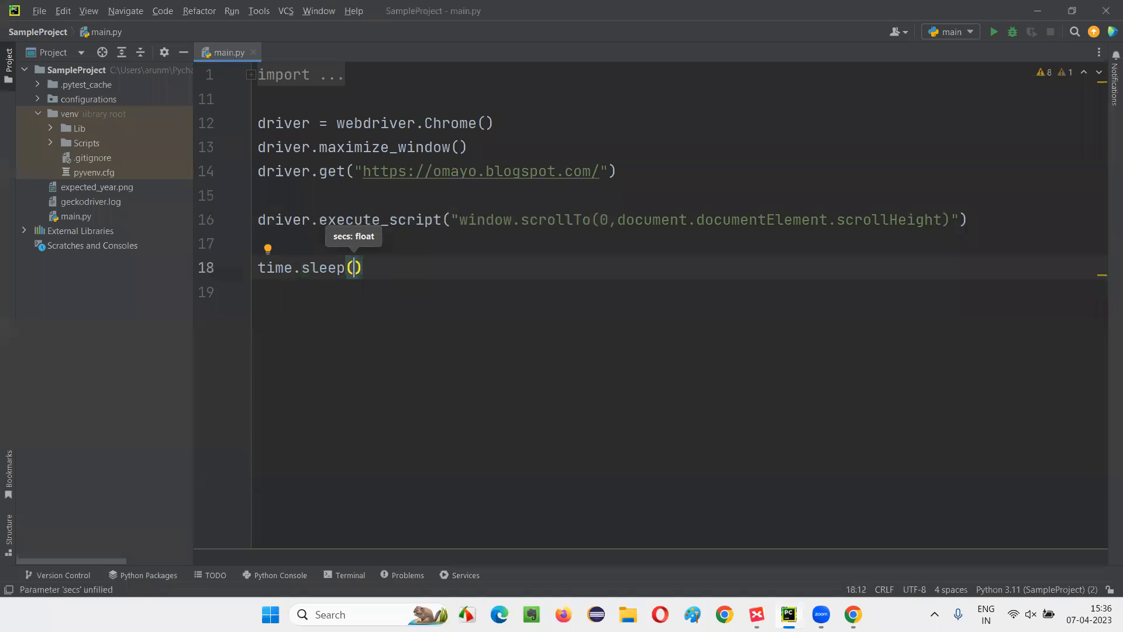
pyautogui.write('5')
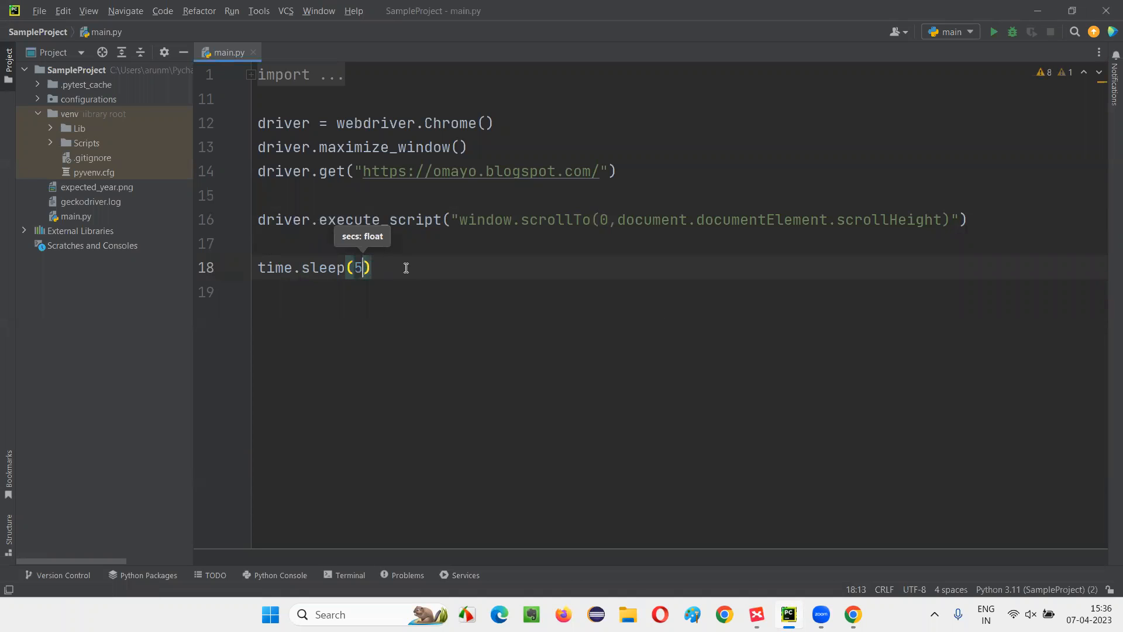
# Step: End the script with a driver.quit() call
pyautogui.write('driver')
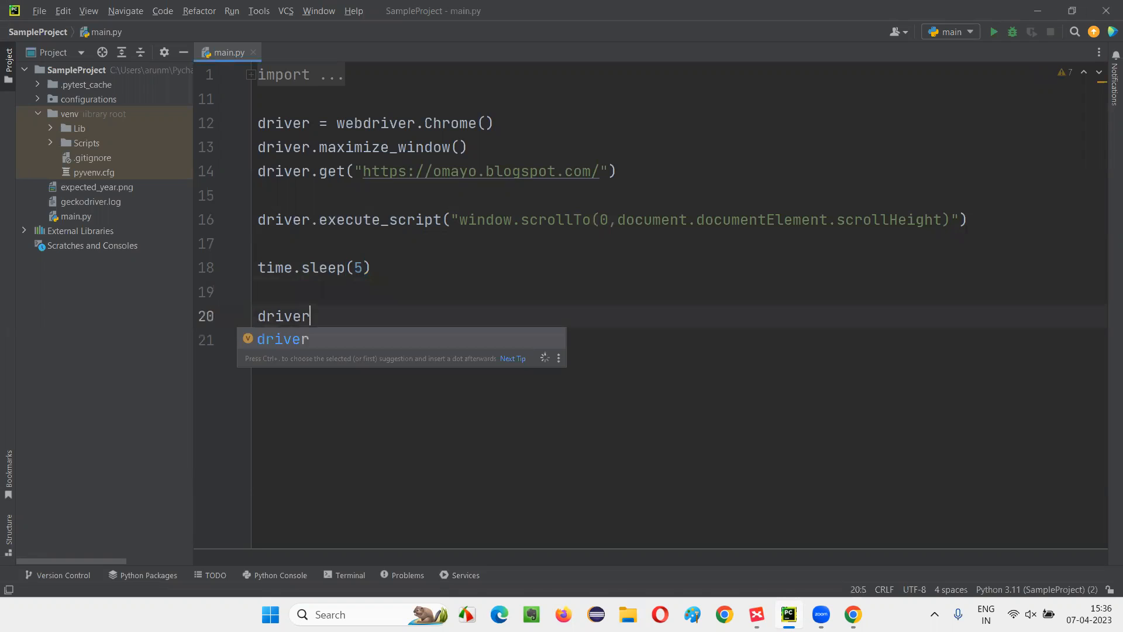
pyautogui.write('.quit()')
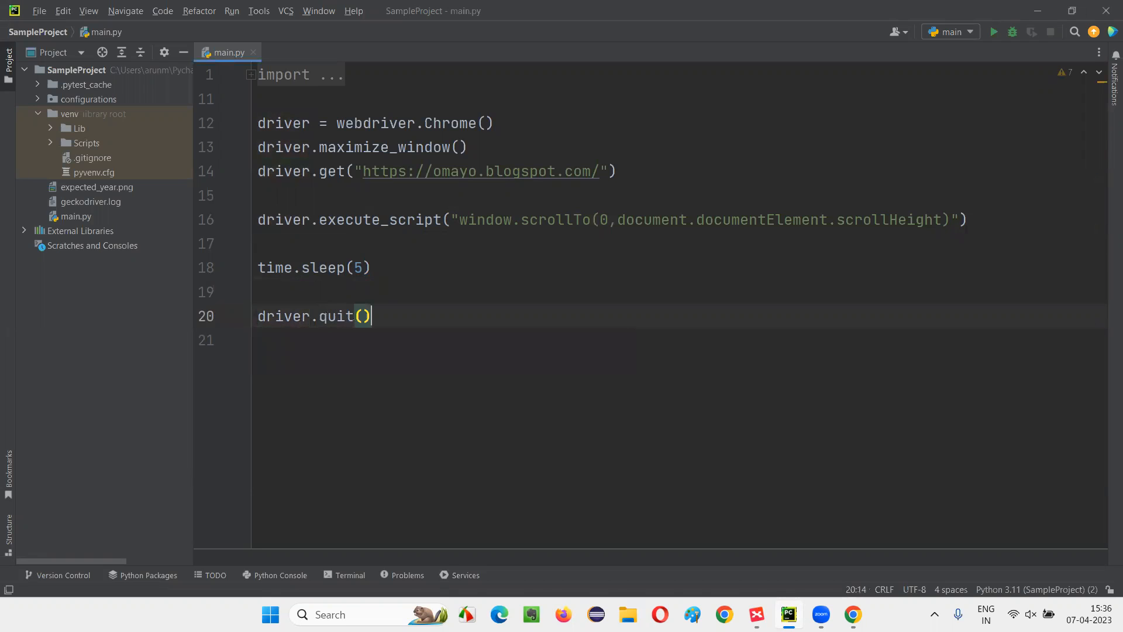
pyautogui.rightClick(669, 229)
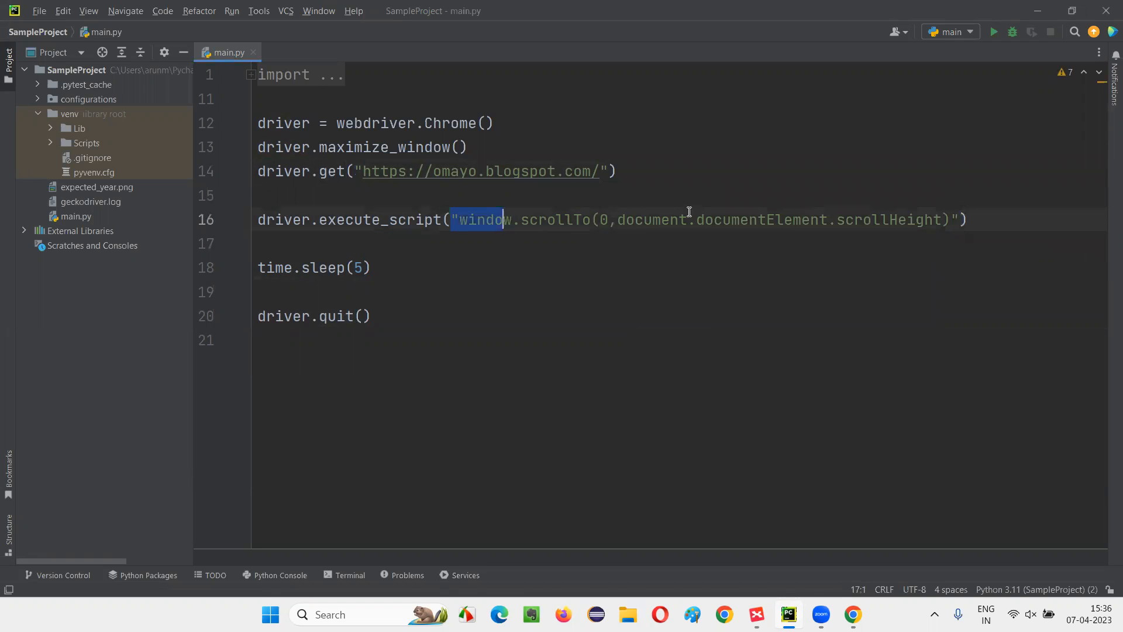
# Step: Run main.py so automated Chrome opens omayo.blogspot.com and scrolls to the bottom footer
pyautogui.click(493, 123)
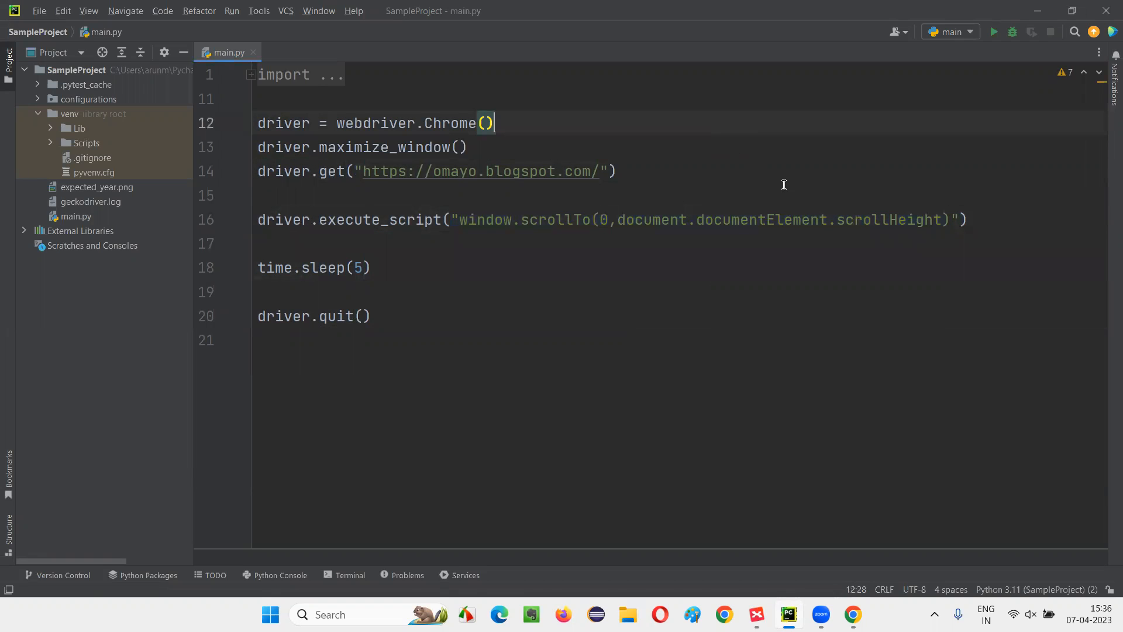
pyautogui.moveTo(835, 355)
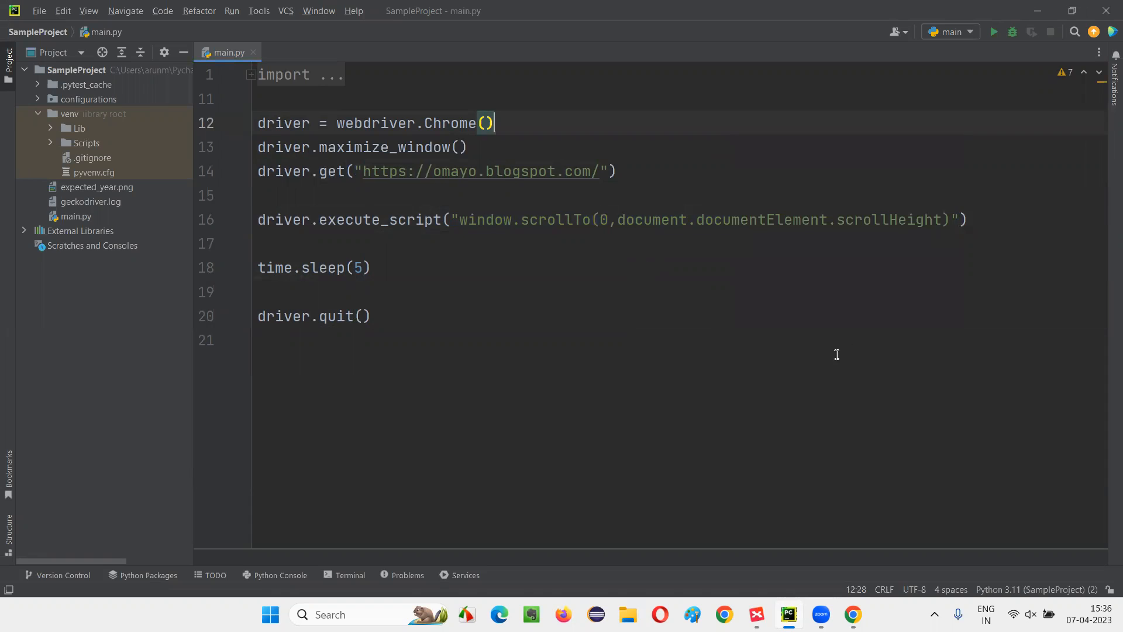
pyautogui.click(995, 30)
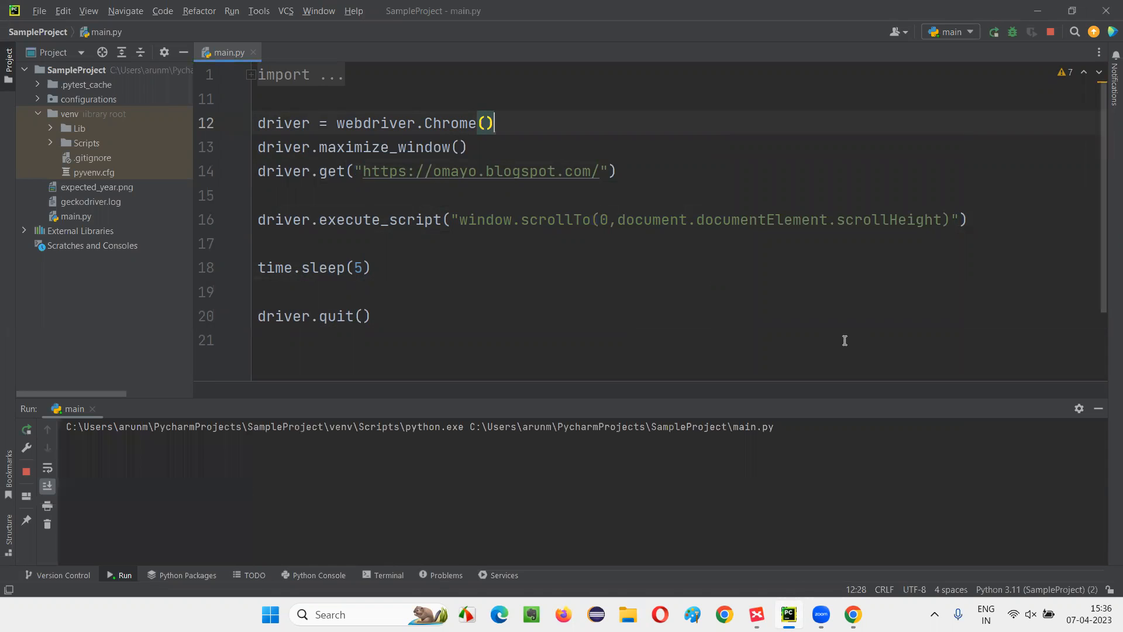
pyautogui.moveTo(847, 321)
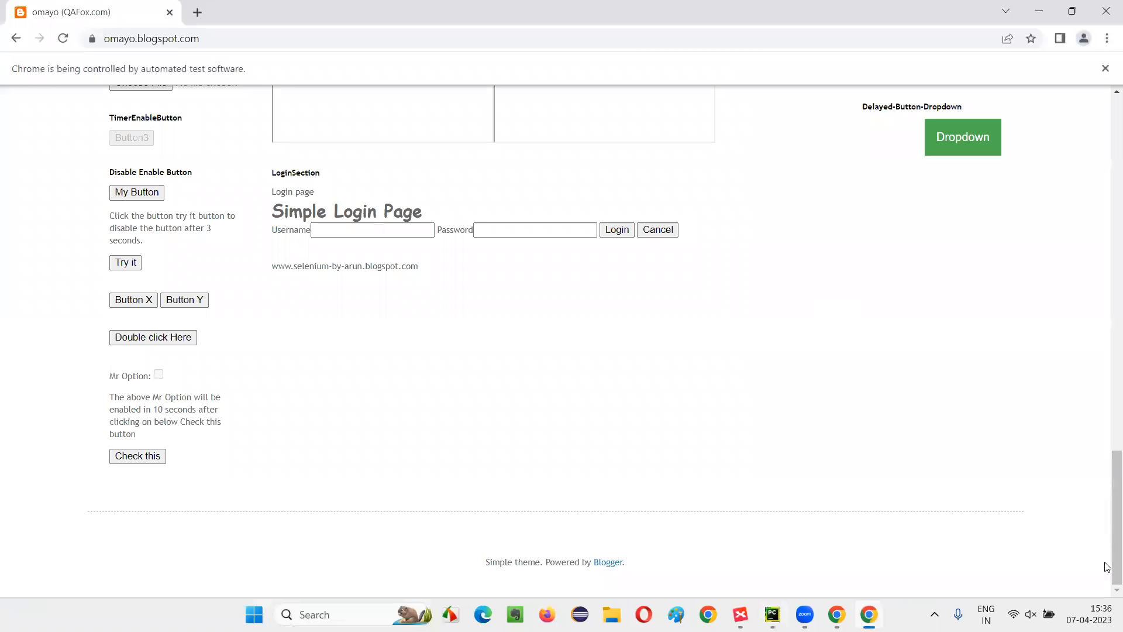
pyautogui.moveTo(1090, 594)
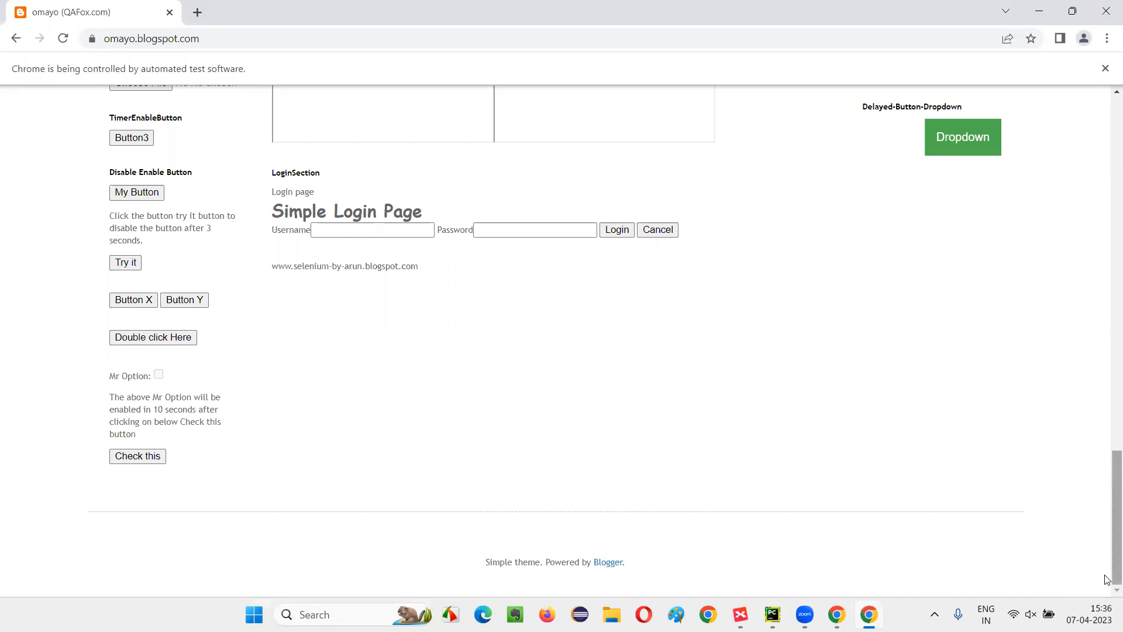
pyautogui.click(787, 615)
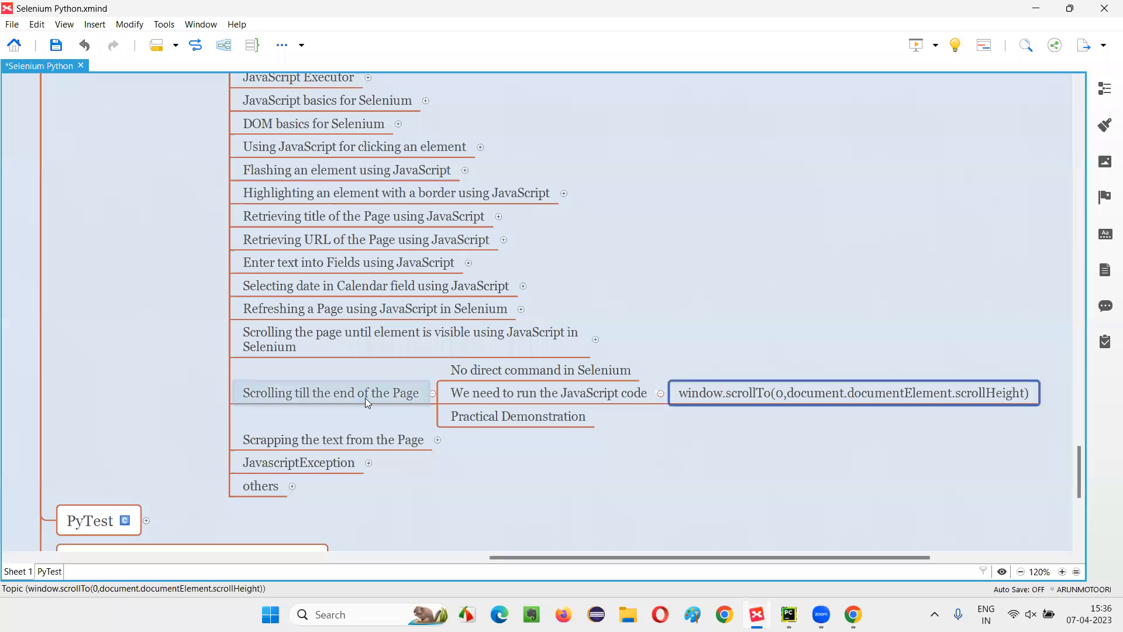
pyautogui.click(329, 393)
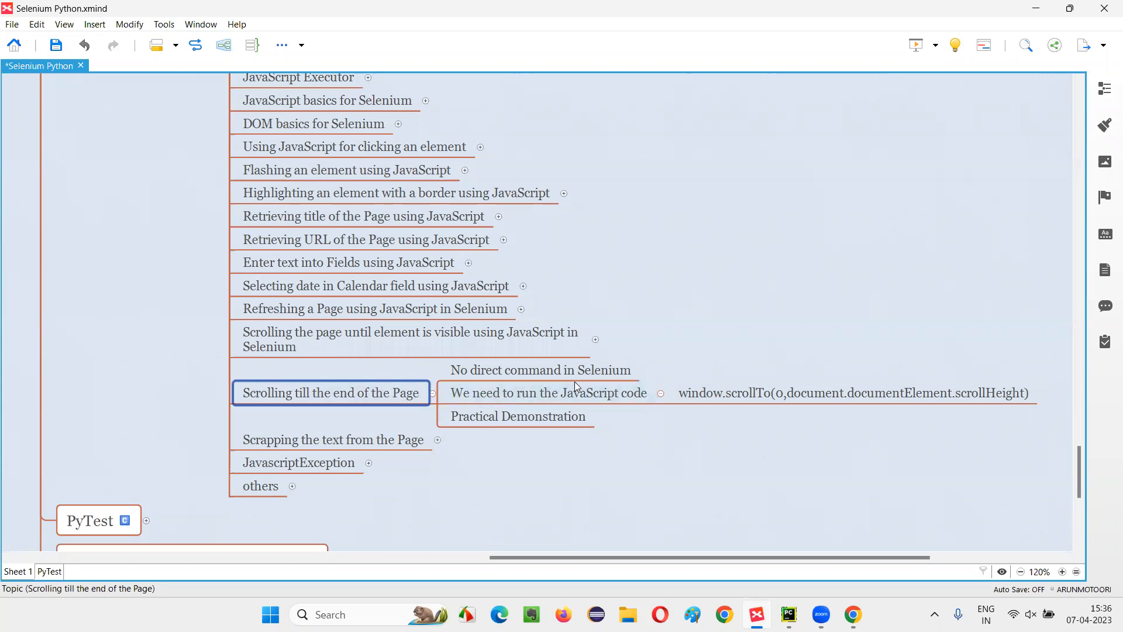
pyautogui.click(546, 394)
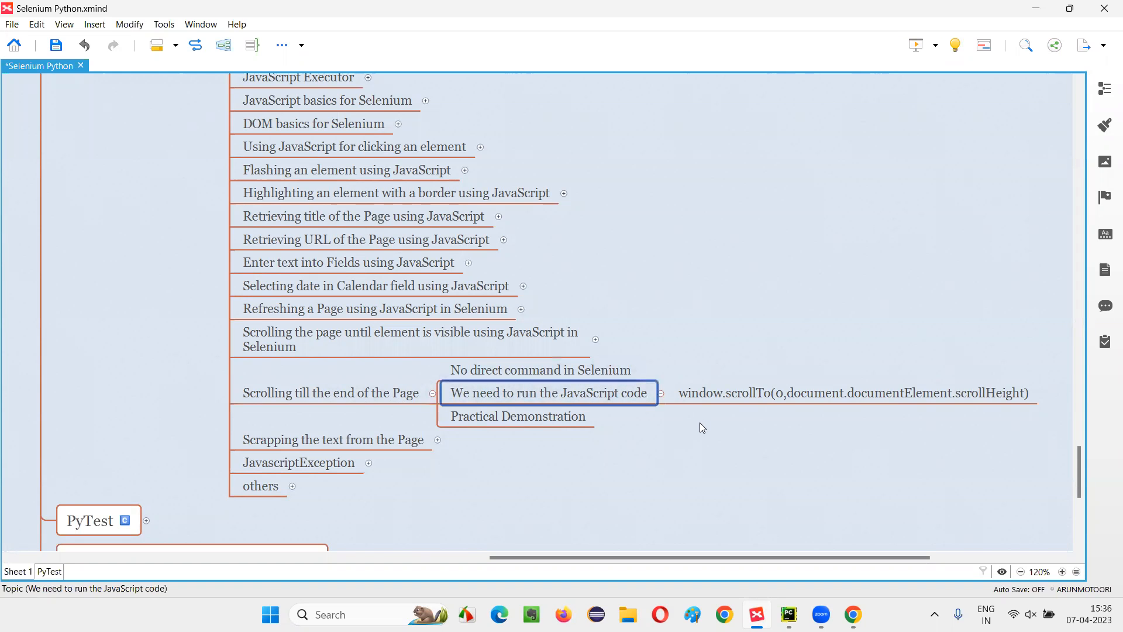